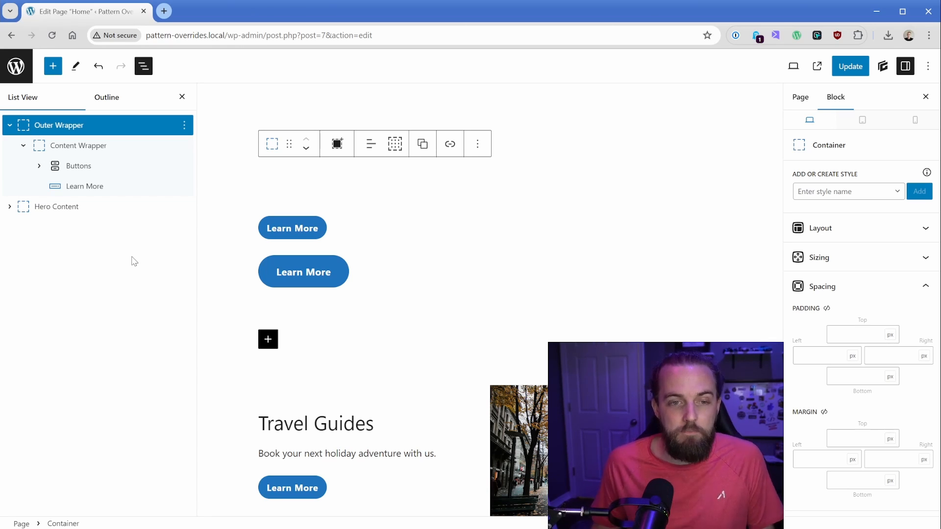
{"action": "mouse_move", "coordinate": [98, 147]}
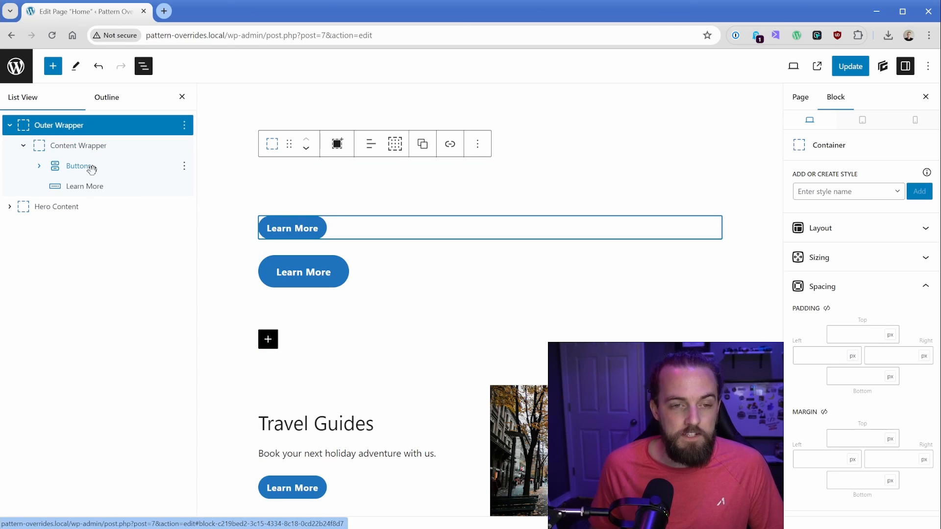
In a new admin tab, open the Main Container pattern from Appearance > Patterns for editing
{"action": "left_click", "coordinate": [215, 11]}
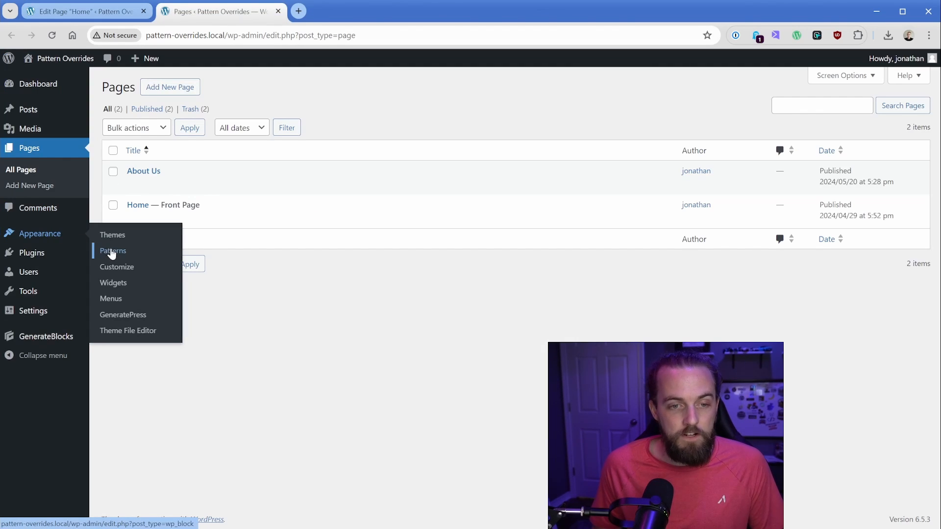
{"action": "left_click", "coordinate": [113, 250]}
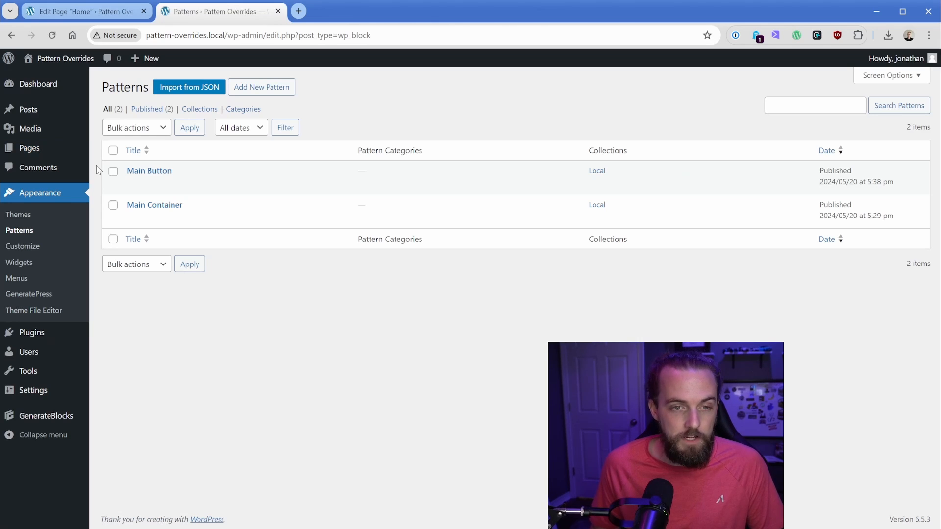
{"action": "left_click", "coordinate": [132, 218]}
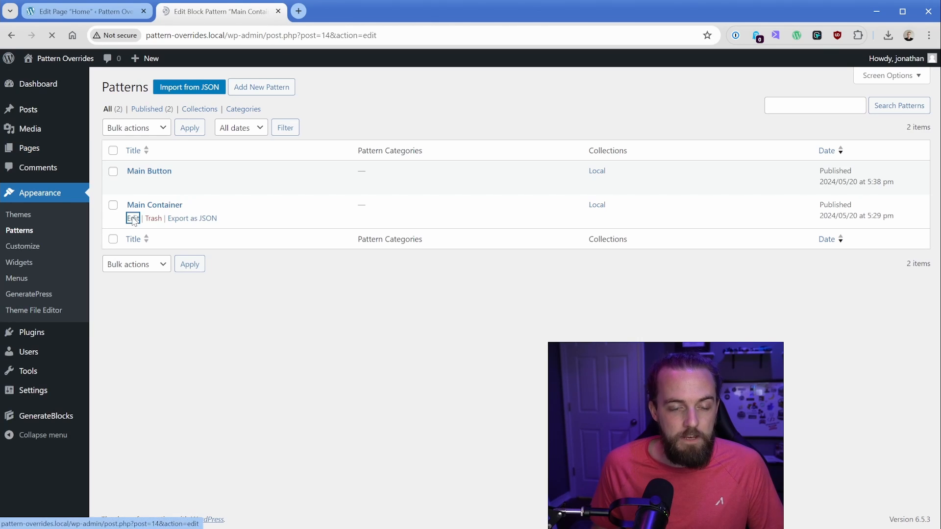
{"action": "left_click", "coordinate": [133, 218]}
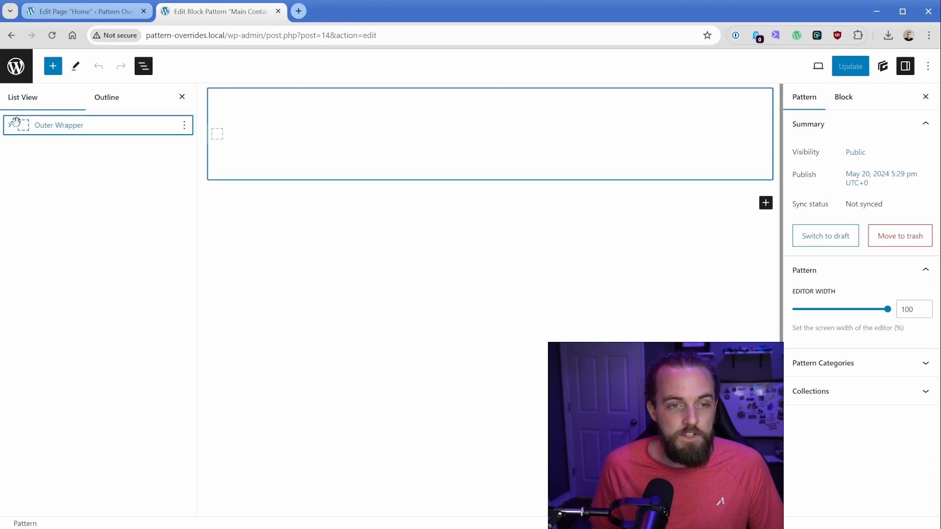
{"action": "left_click", "coordinate": [58, 125]}
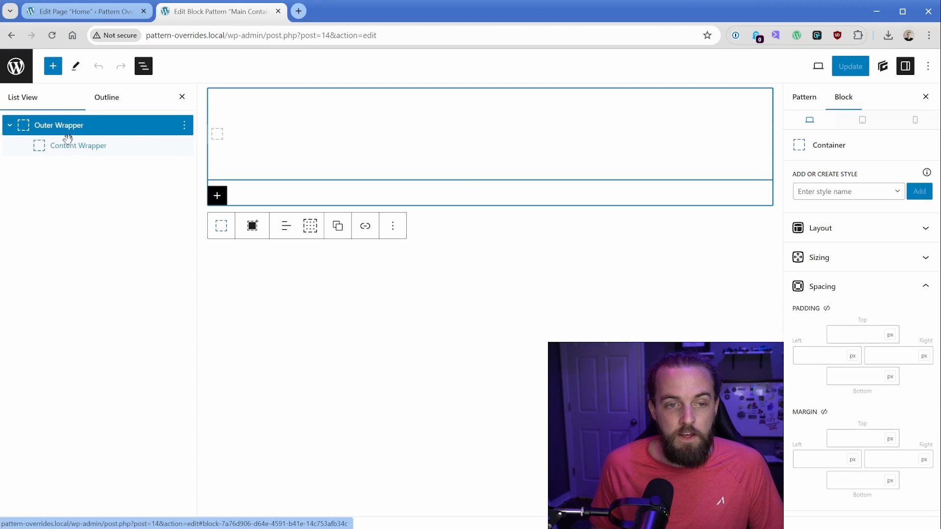
{"action": "left_click", "coordinate": [78, 146]}
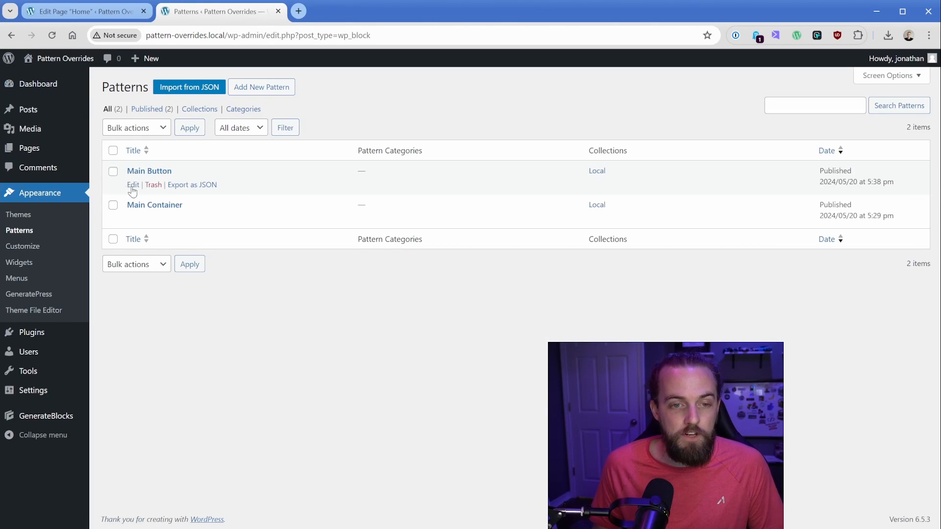
{"action": "left_click", "coordinate": [132, 184]}
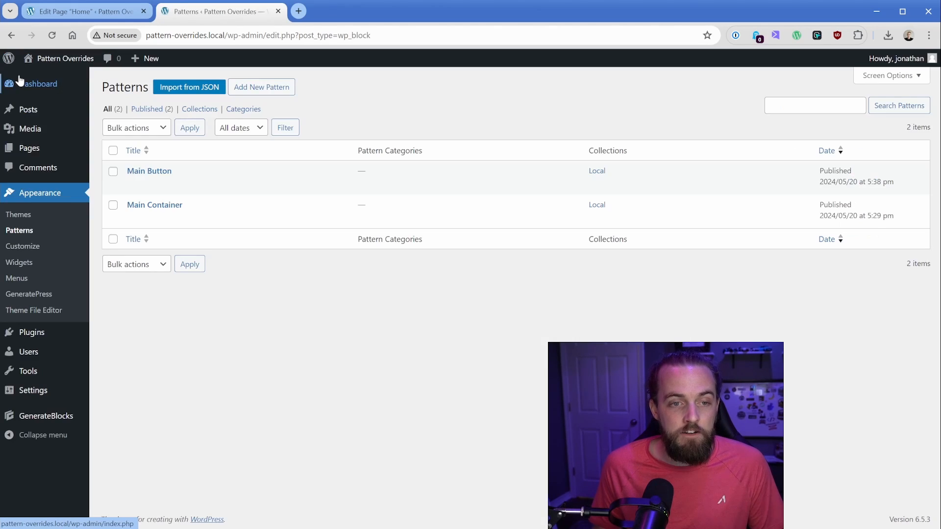
On the About Us page, insert Main Container with the Main Button pattern inside
{"action": "left_click", "coordinate": [133, 185]}
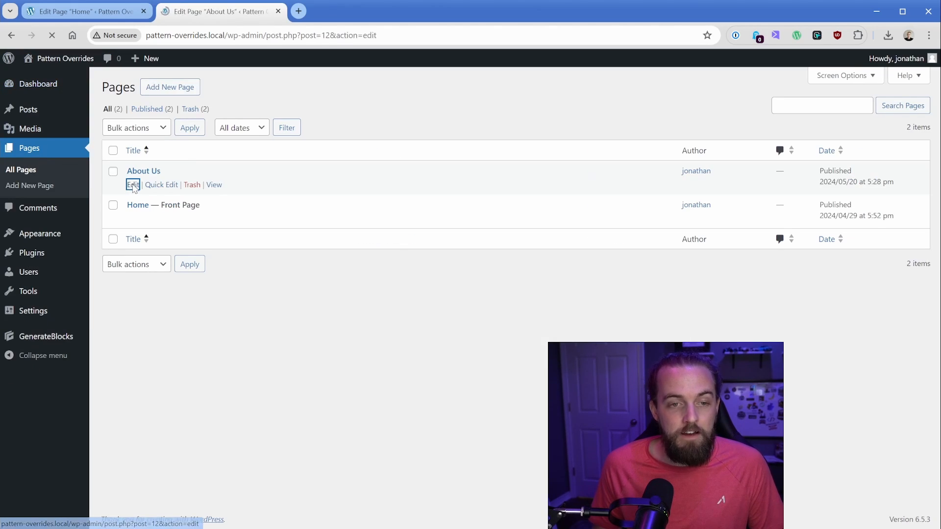
{"action": "left_click", "coordinate": [133, 185]}
{"action": "type", "text": "/"}
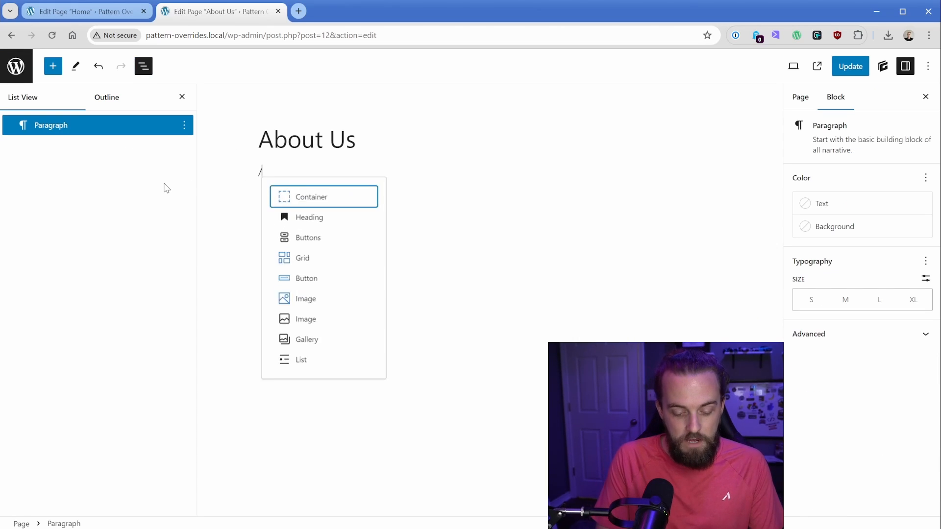
{"action": "type", "text": "main"}
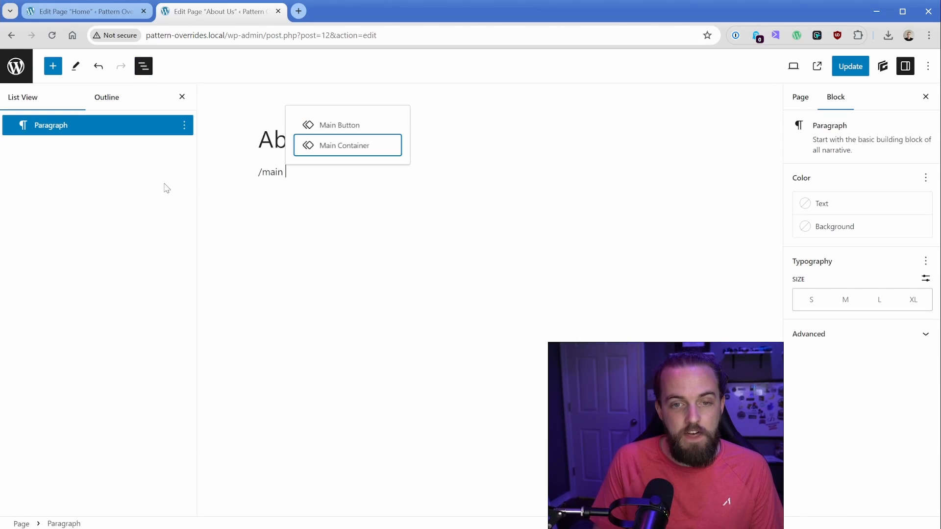
{"action": "left_click", "coordinate": [348, 145]}
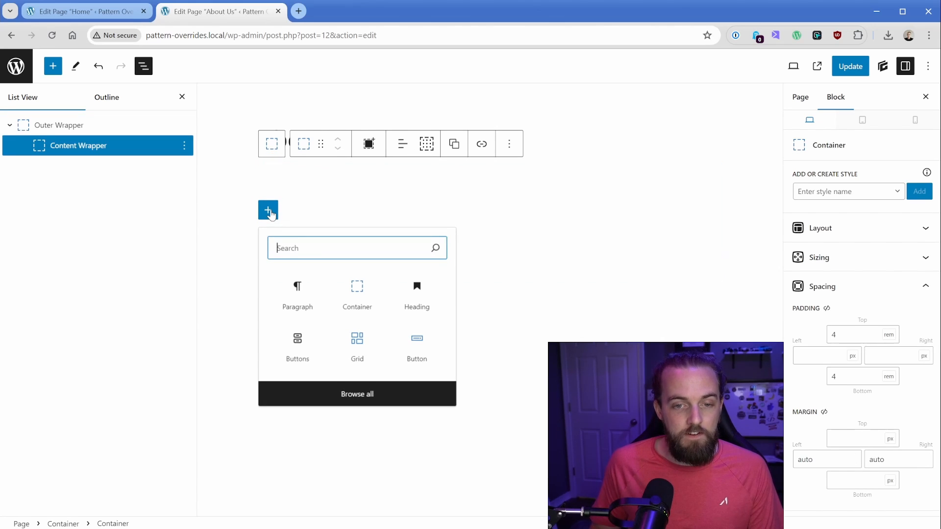
{"action": "type", "text": "main b"}
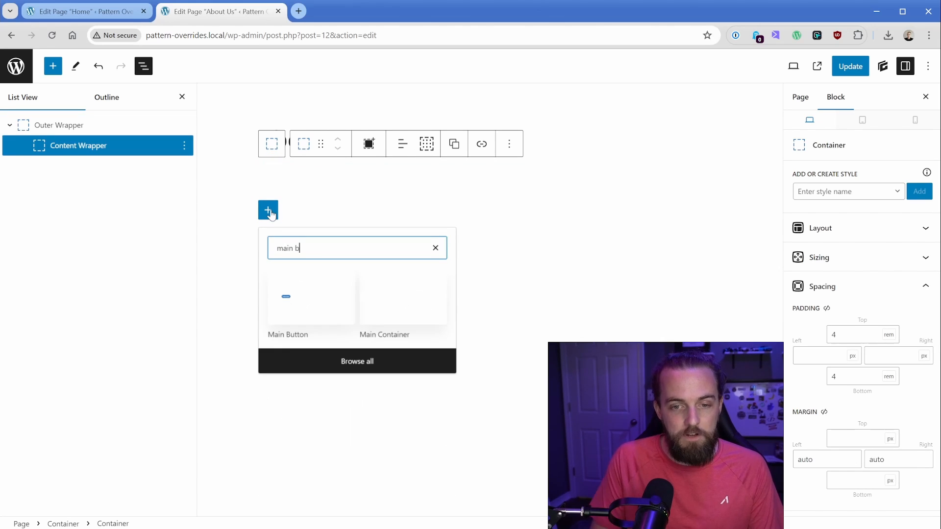
{"action": "left_click", "coordinate": [310, 297]}
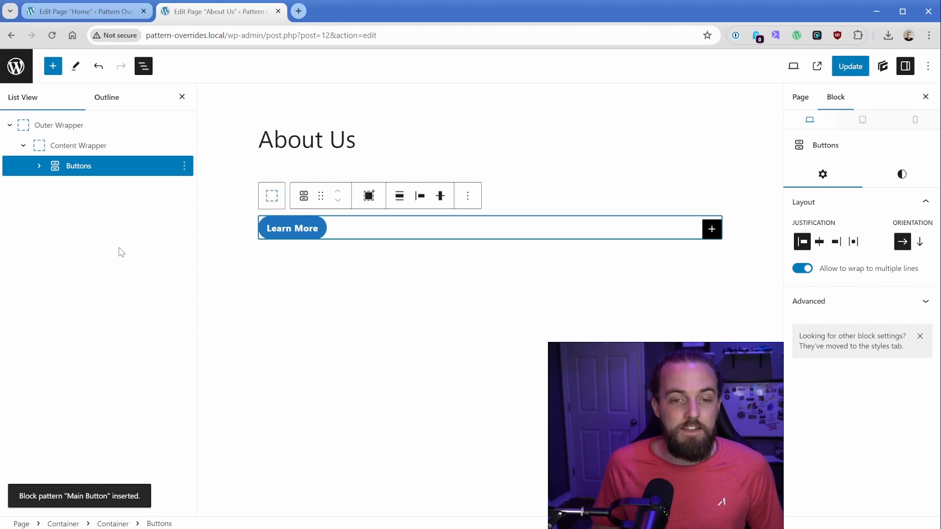
Adjust the Learn More button's background colour shade in its Styles settings
{"action": "left_click", "coordinate": [292, 228]}
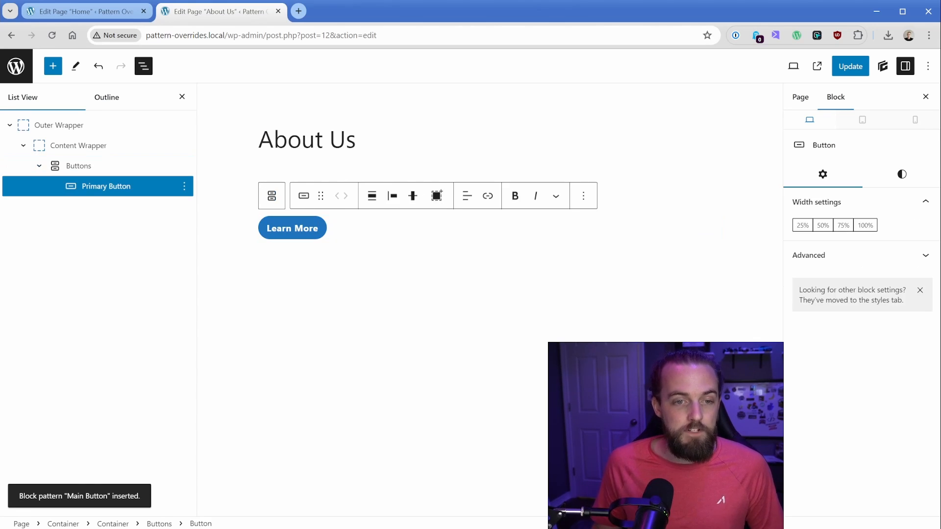
{"action": "left_click", "coordinate": [901, 173]}
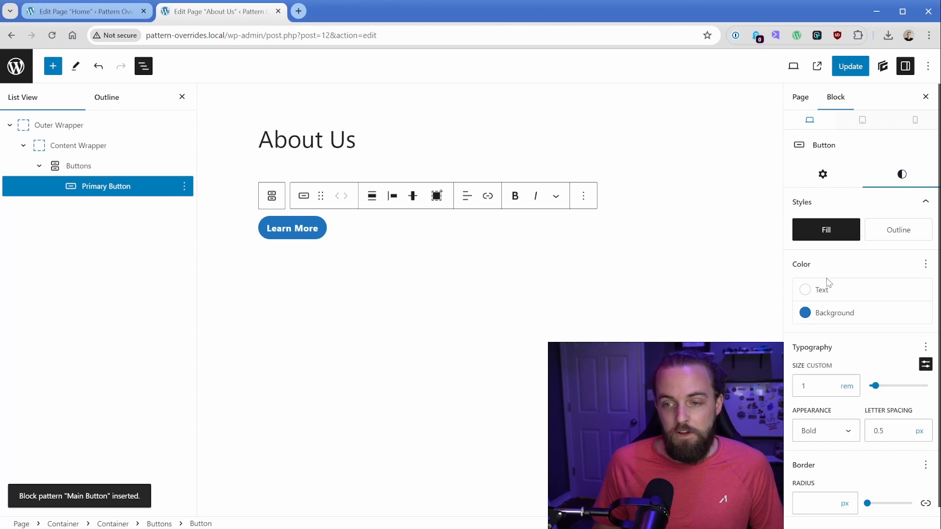
{"action": "left_click", "coordinate": [805, 312]}
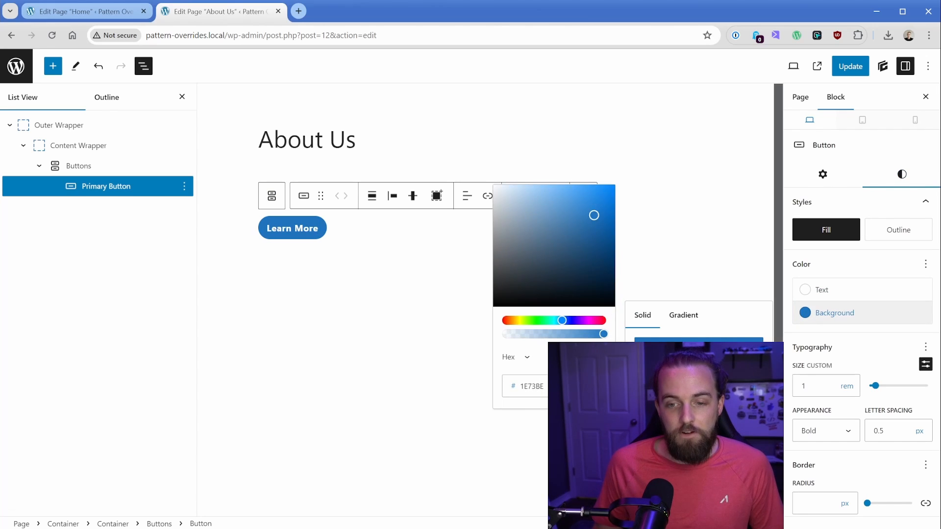
{"action": "left_click_drag", "start_coordinate": [562, 320], "coordinate": [585, 320]}
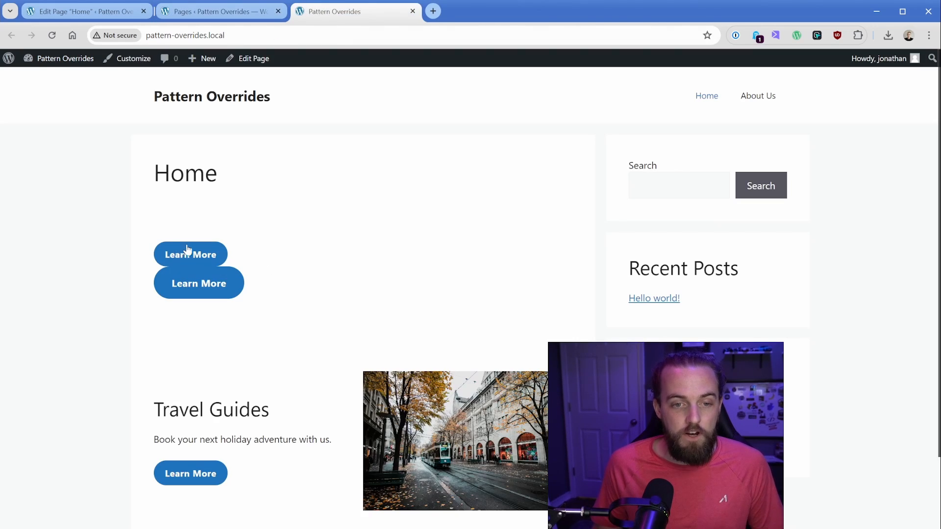
{"action": "mouse_move", "coordinate": [268, 217]}
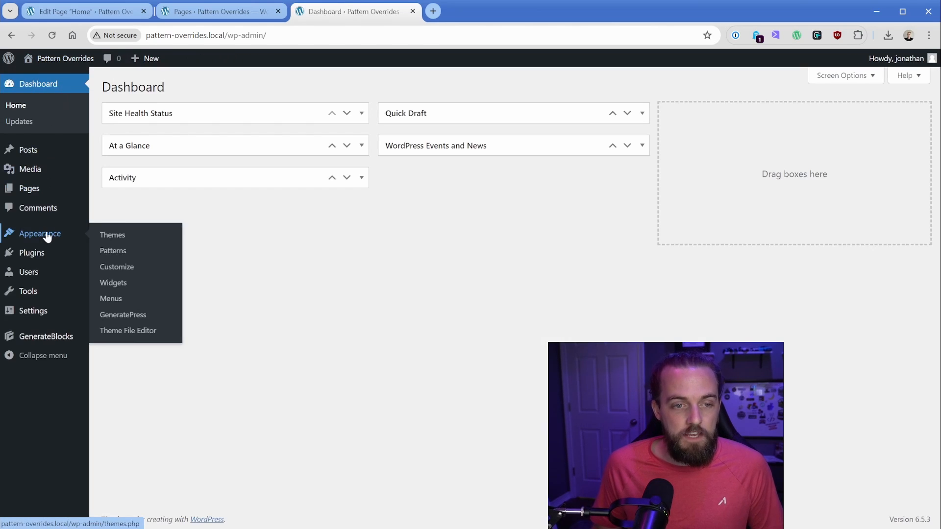
Open the Main Button pattern for editing from the Patterns list
{"action": "left_click", "coordinate": [112, 251]}
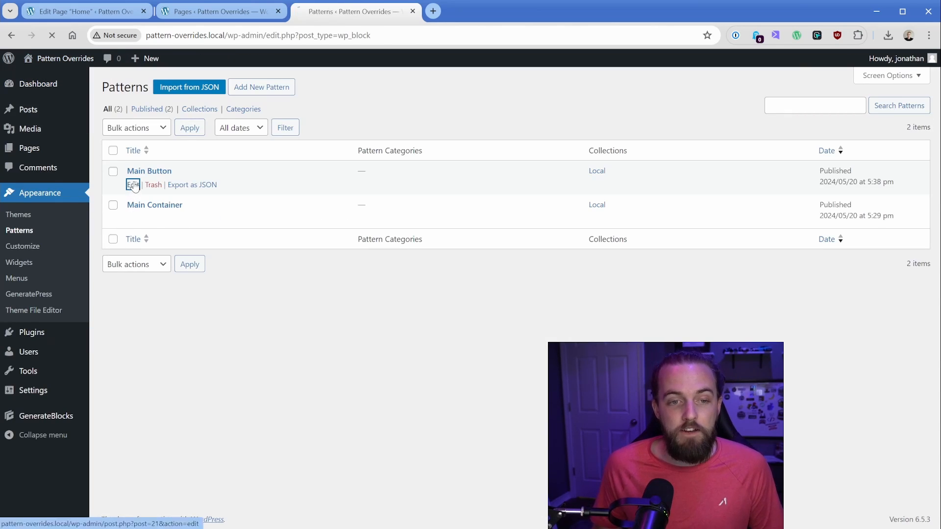
{"action": "left_click", "coordinate": [132, 185]}
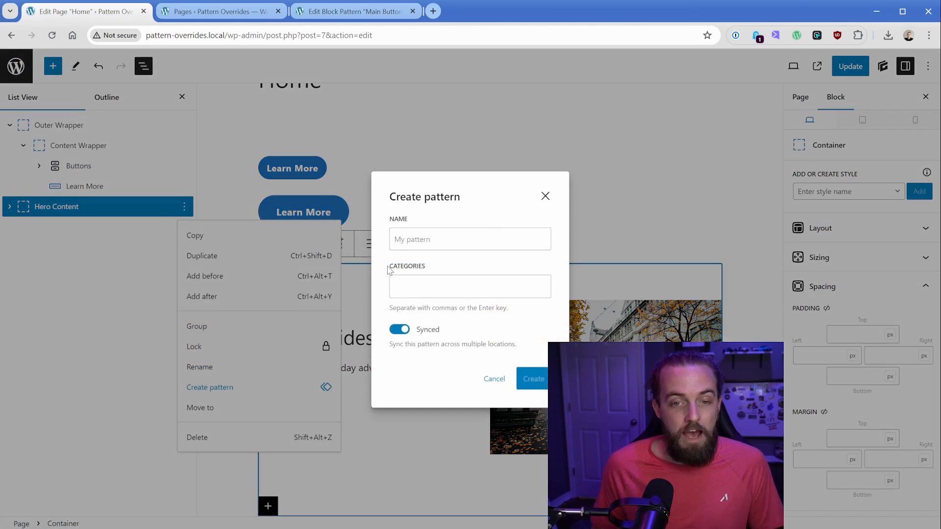
Create a synced pattern named 'Hero Content' from the Home page's hero section
{"action": "type", "text": "Hero Content"}
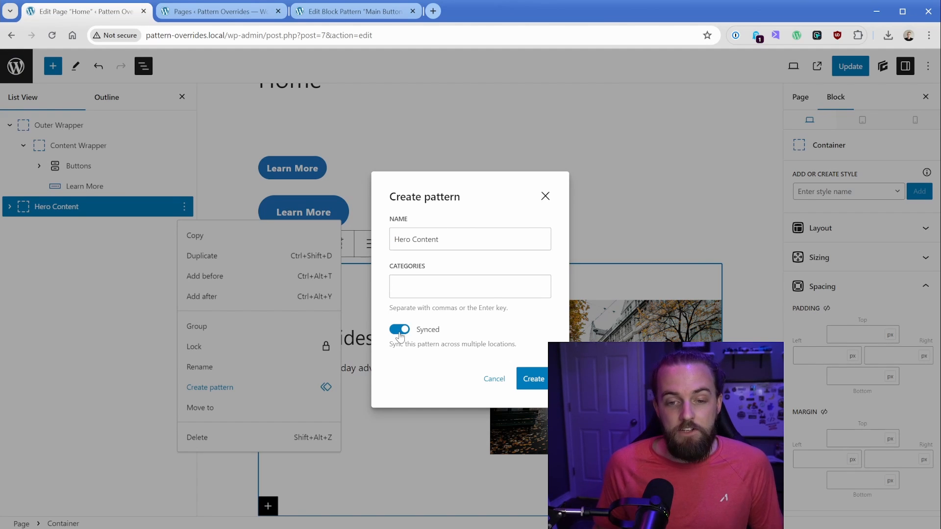
{"action": "left_click", "coordinate": [532, 379]}
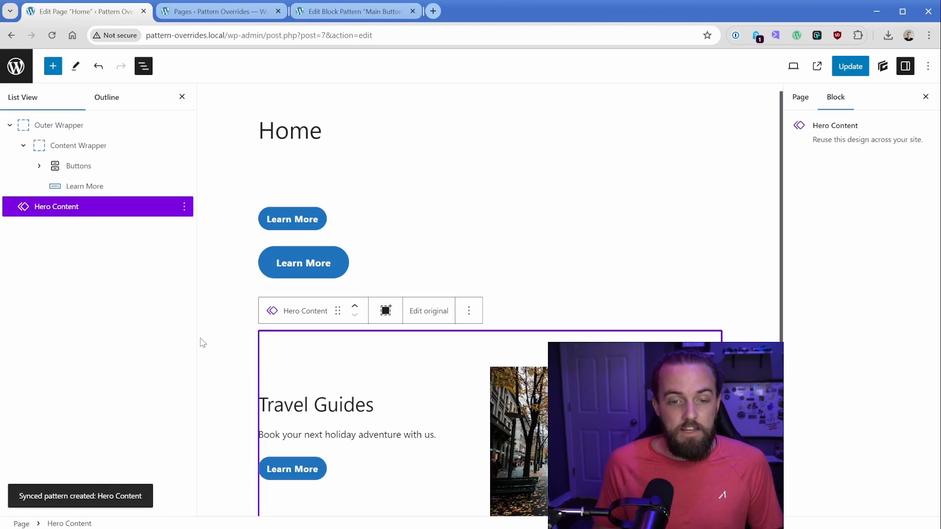
{"action": "scroll", "scroll_direction": "down", "scroll_amount": 3}
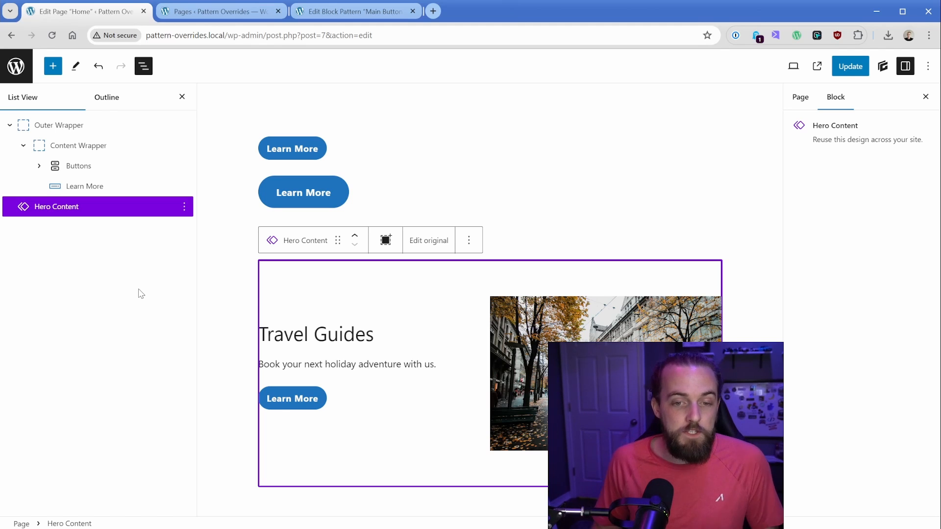
{"action": "mouse_move", "coordinate": [318, 337]}
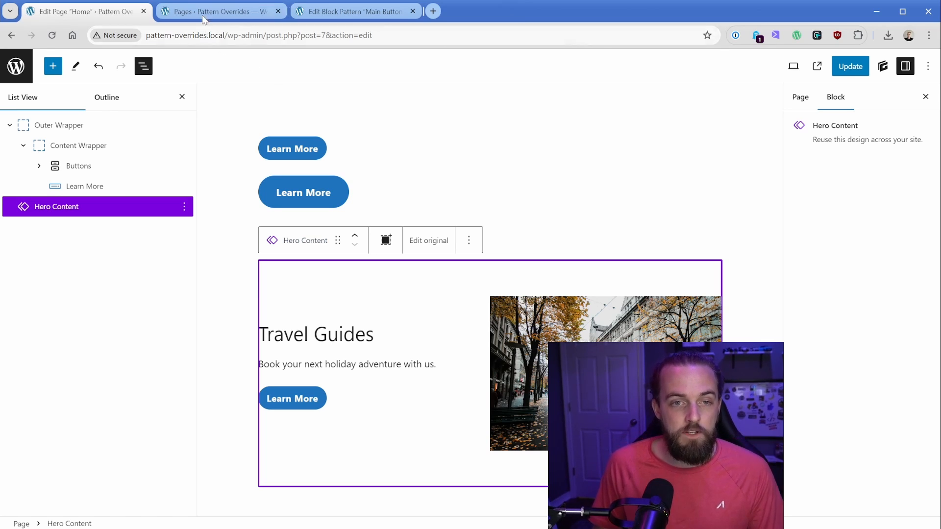
Insert the Hero Content pattern on About Us via /hero and update the page
{"action": "left_click", "coordinate": [133, 185]}
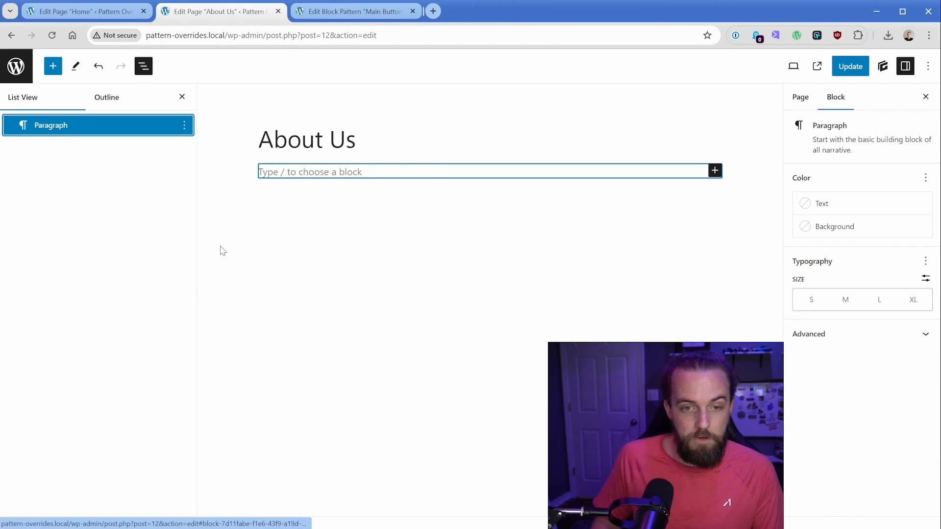
{"action": "type", "text": "/hero"}
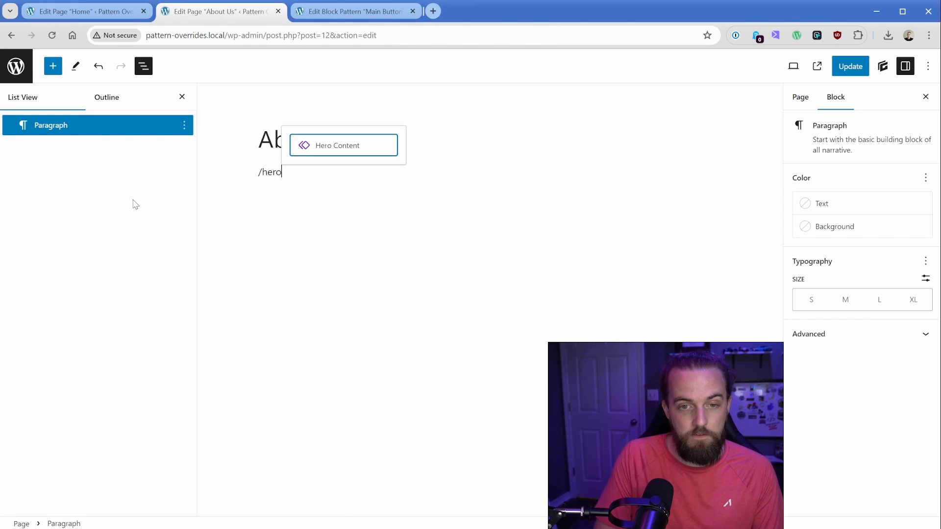
{"action": "left_click", "coordinate": [343, 145]}
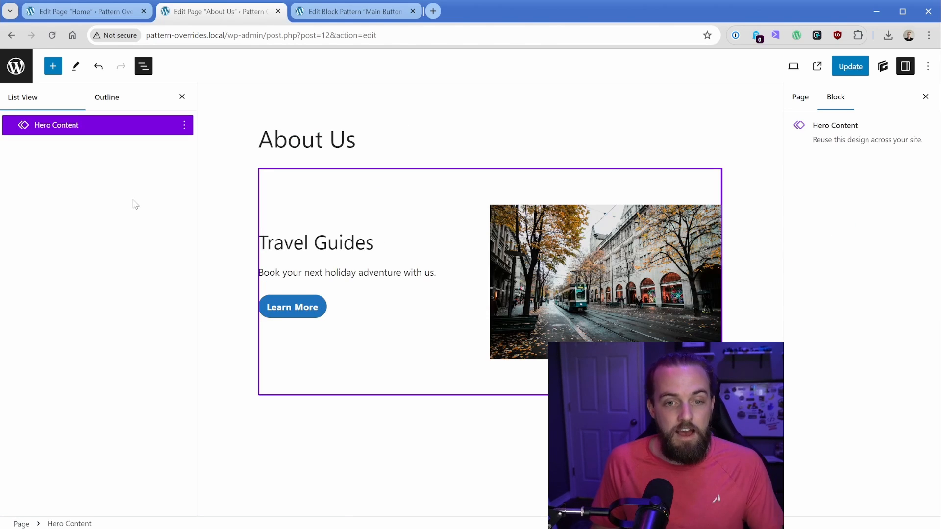
{"action": "left_click", "coordinate": [850, 66]}
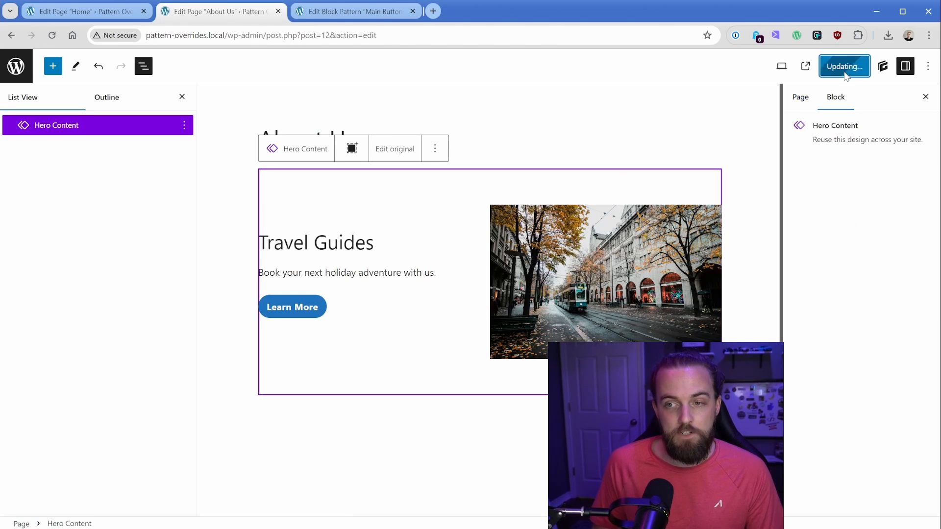
{"action": "left_click", "coordinate": [845, 66]}
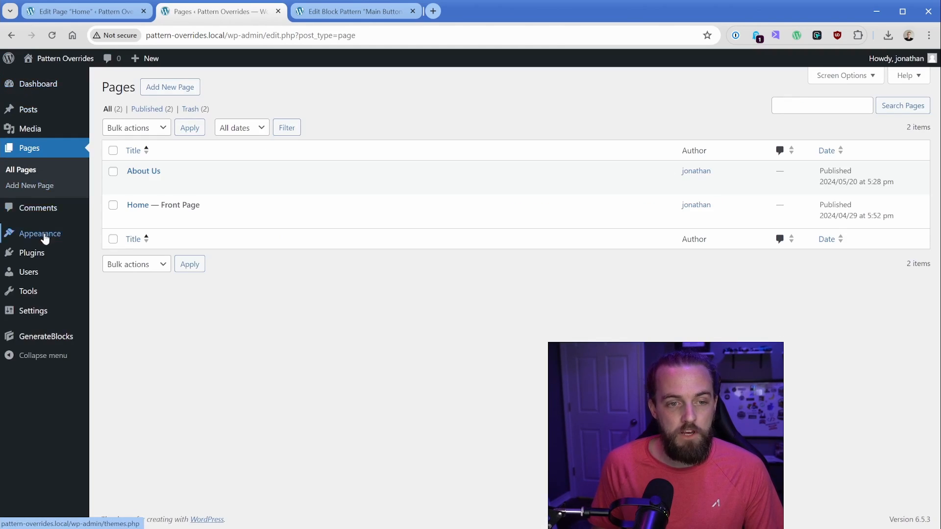
Change the Hero Content pattern heading to 'The Best Travel Guides' and save it
{"action": "left_click", "coordinate": [40, 233]}
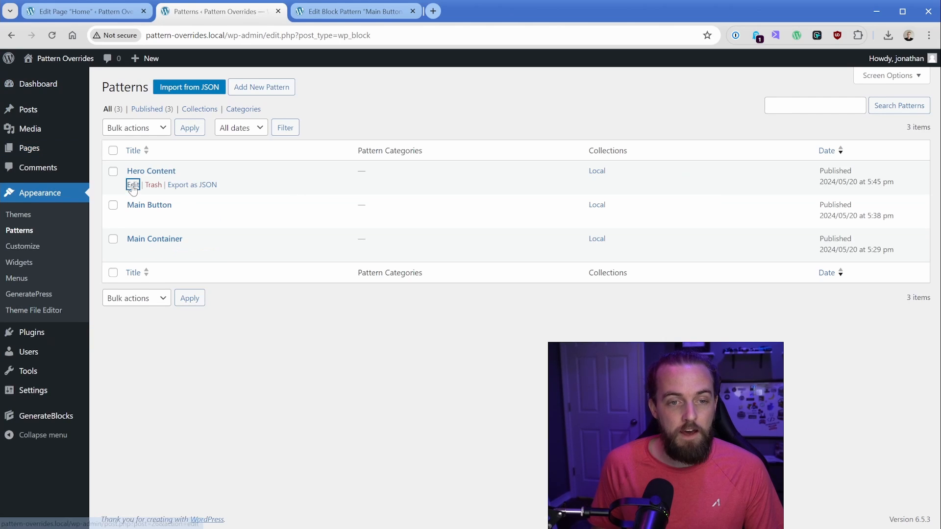
{"action": "left_click", "coordinate": [133, 184]}
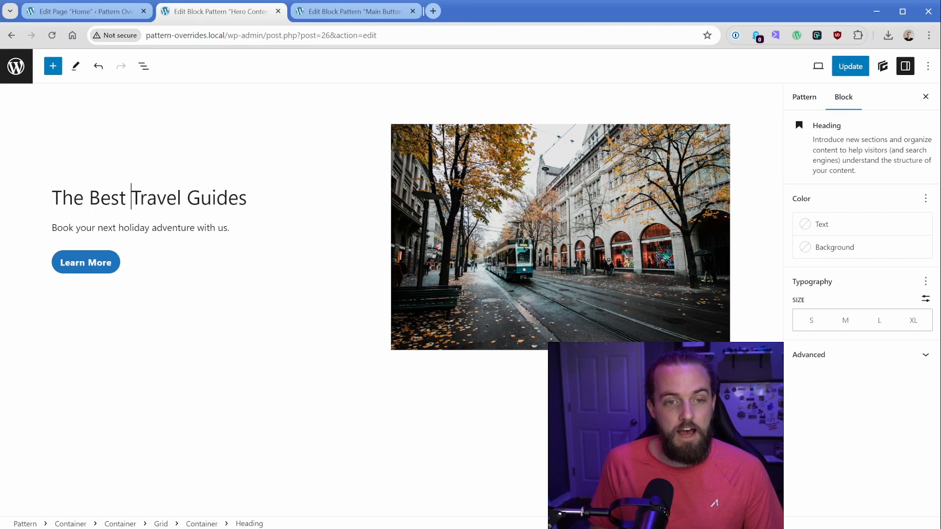
{"action": "left_click", "coordinate": [849, 65]}
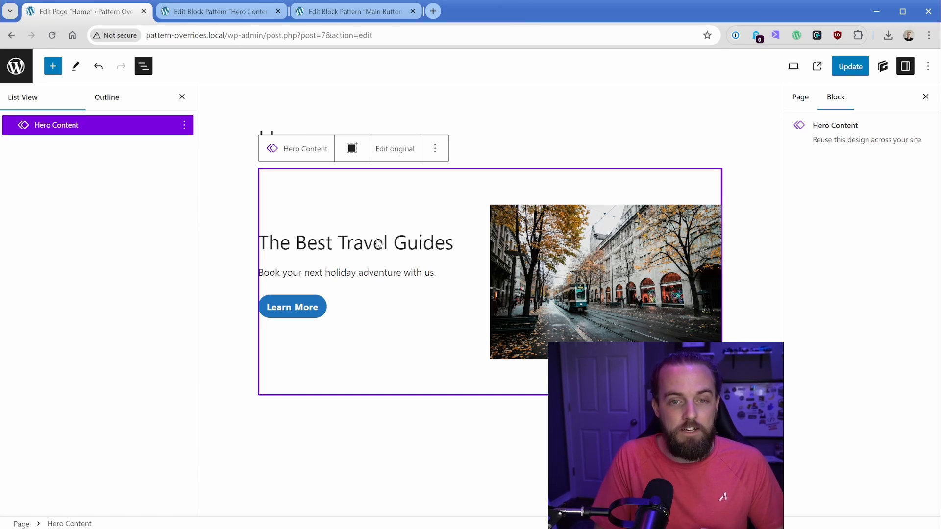
Open the About Us page in List View to check the updated heading
{"action": "left_click", "coordinate": [850, 66]}
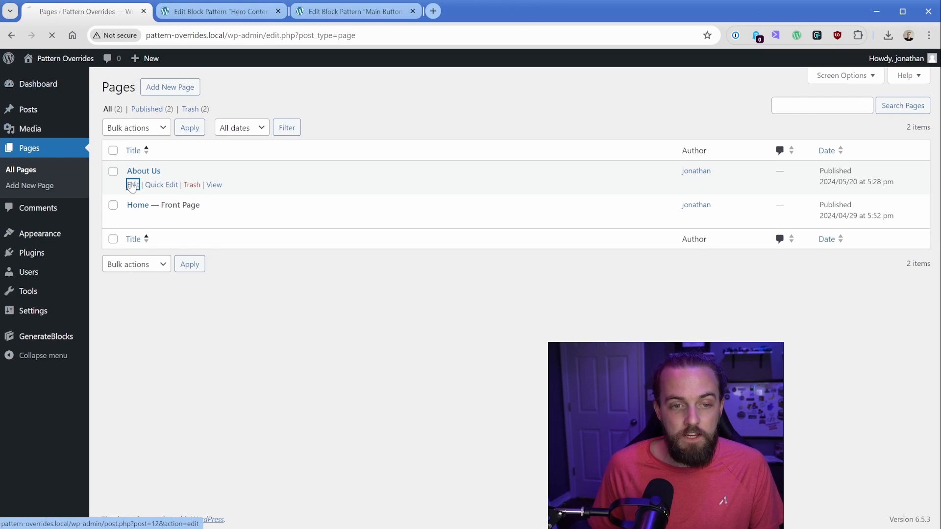
{"action": "left_click", "coordinate": [133, 185]}
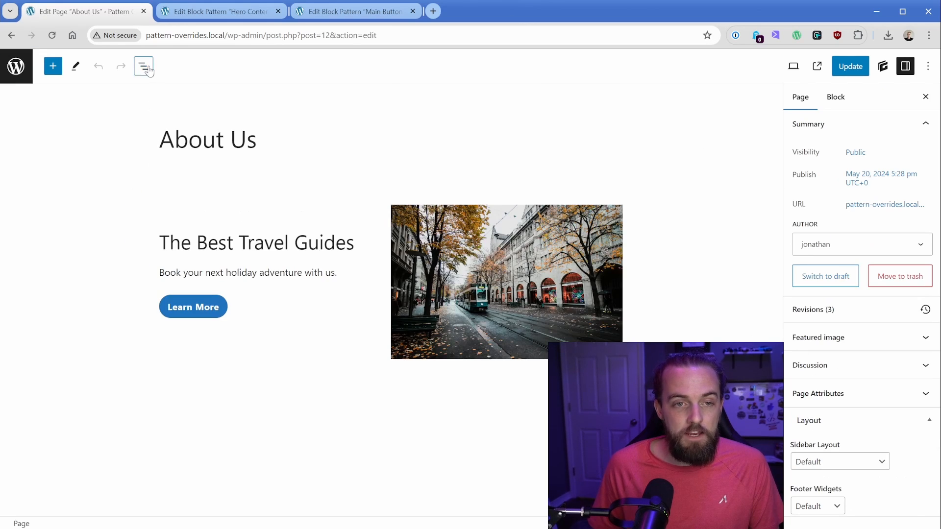
{"action": "left_click", "coordinate": [143, 66]}
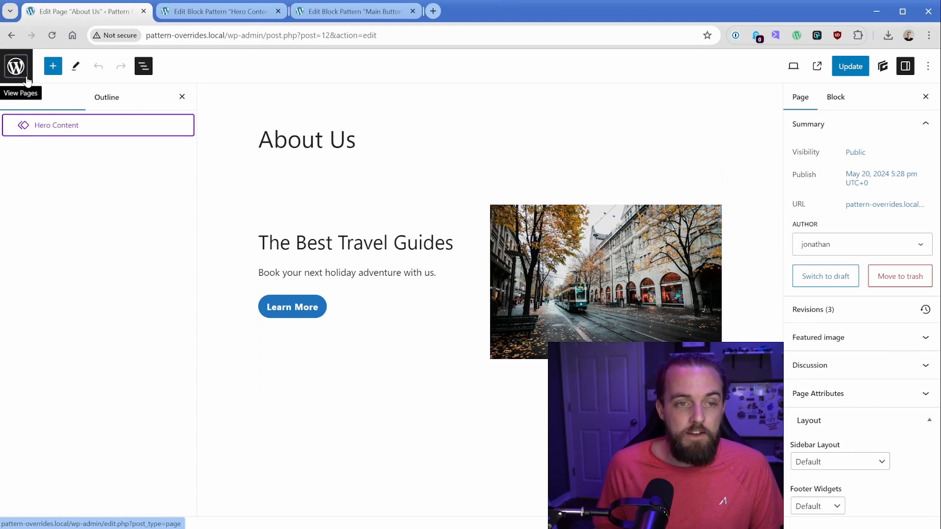
Install and activate Gutenberg, then view the Installed Plugins list
{"action": "left_click", "coordinate": [16, 66]}
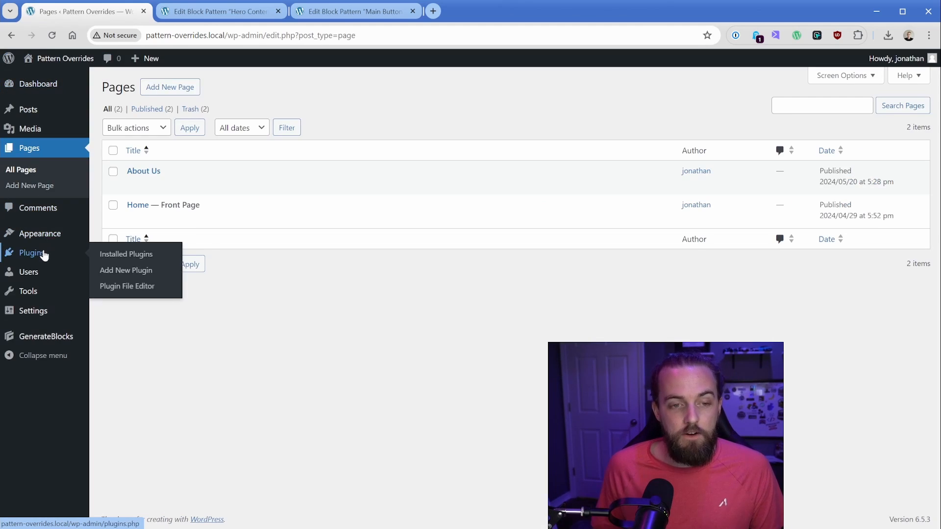
{"action": "left_click", "coordinate": [126, 270]}
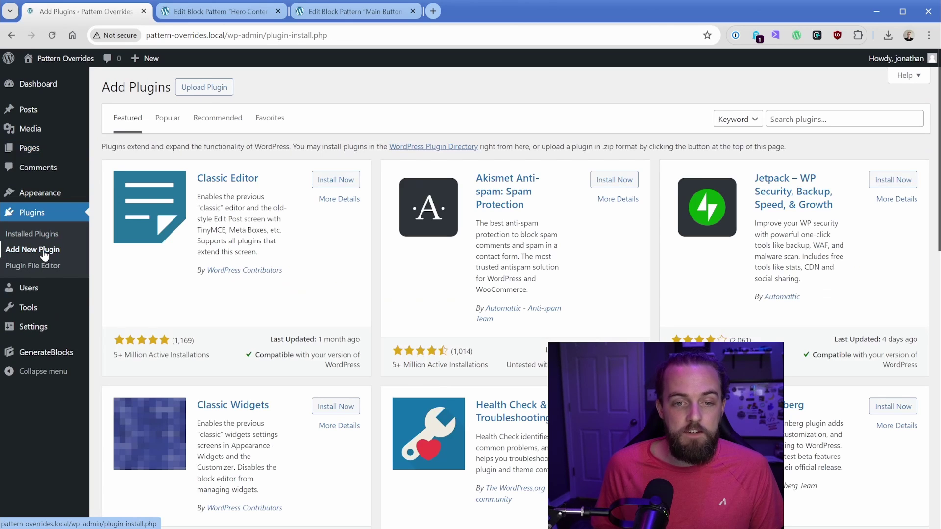
{"action": "left_click", "coordinate": [893, 406]}
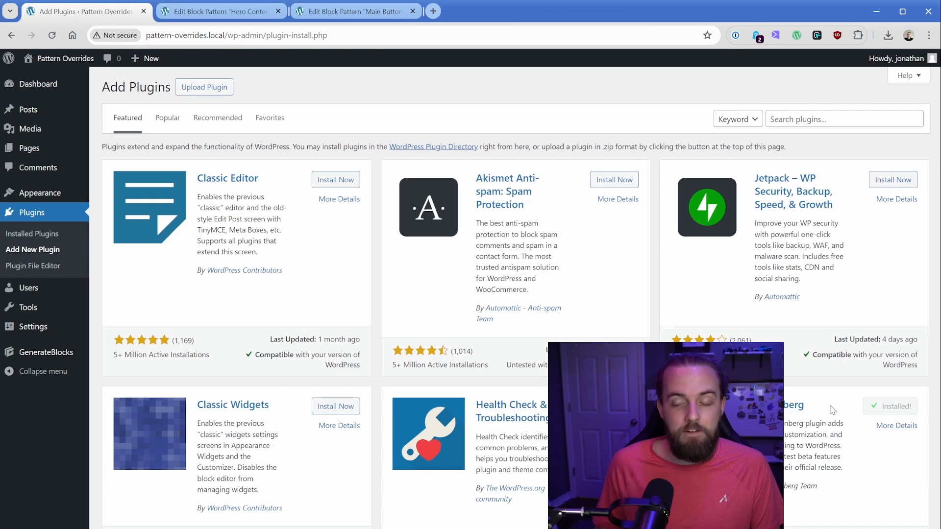
{"action": "left_click", "coordinate": [890, 407]}
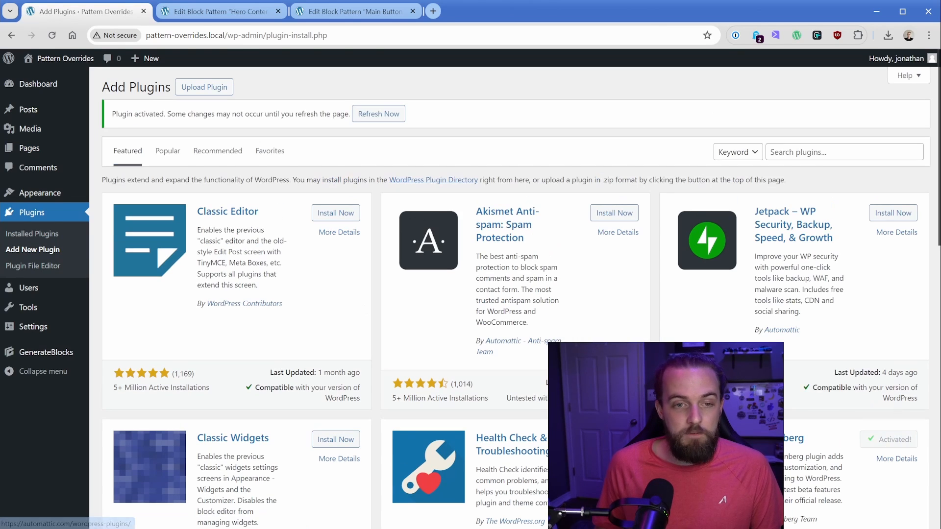
{"action": "left_click", "coordinate": [379, 113]}
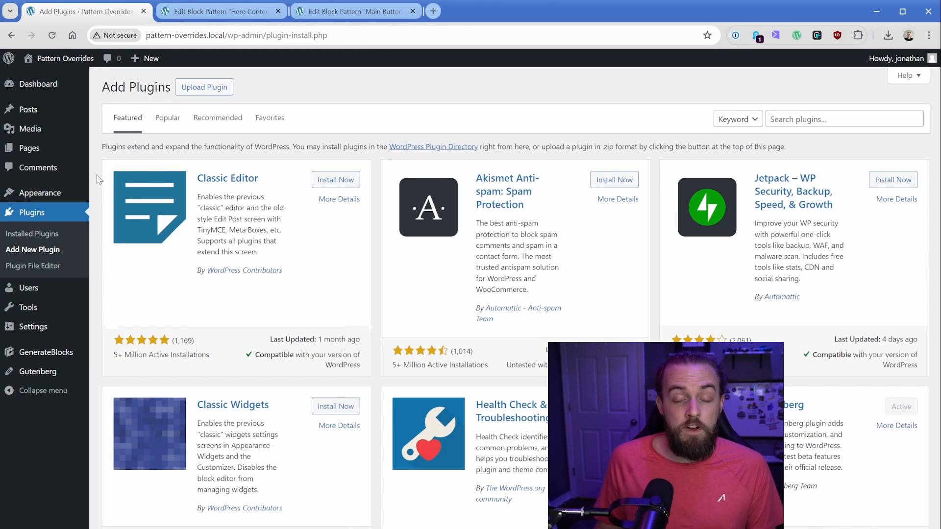
{"action": "left_click", "coordinate": [31, 233]}
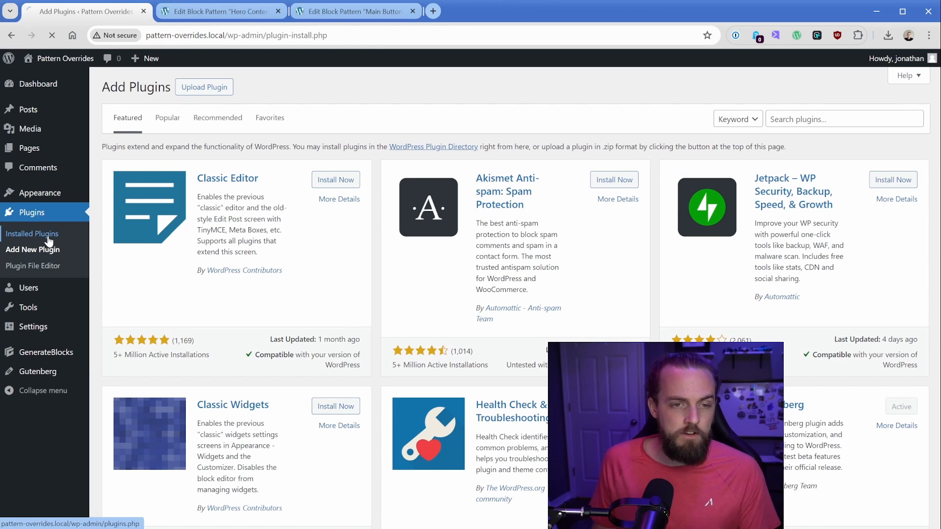
{"action": "left_click", "coordinate": [31, 233]}
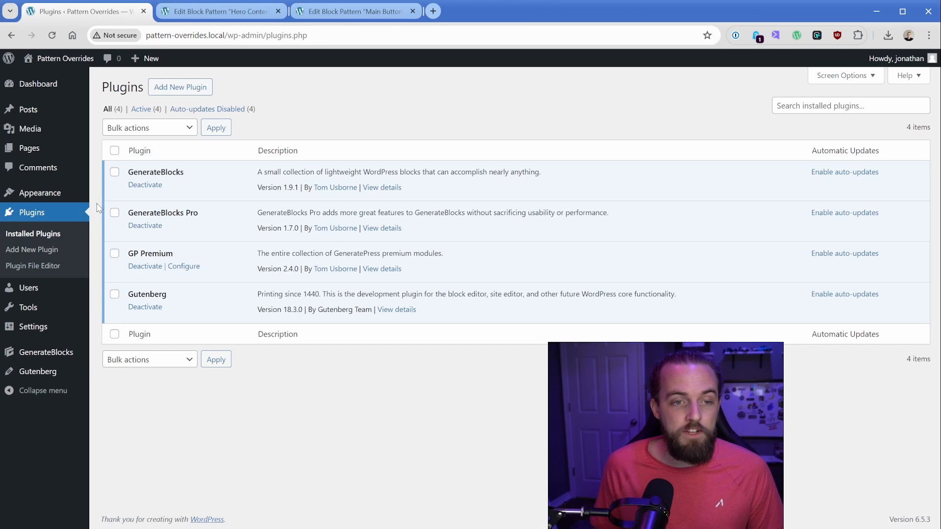
Open Hero Content in the site editor and select 'The Best Travel Guides' heading in List View
{"action": "left_click", "coordinate": [112, 210]}
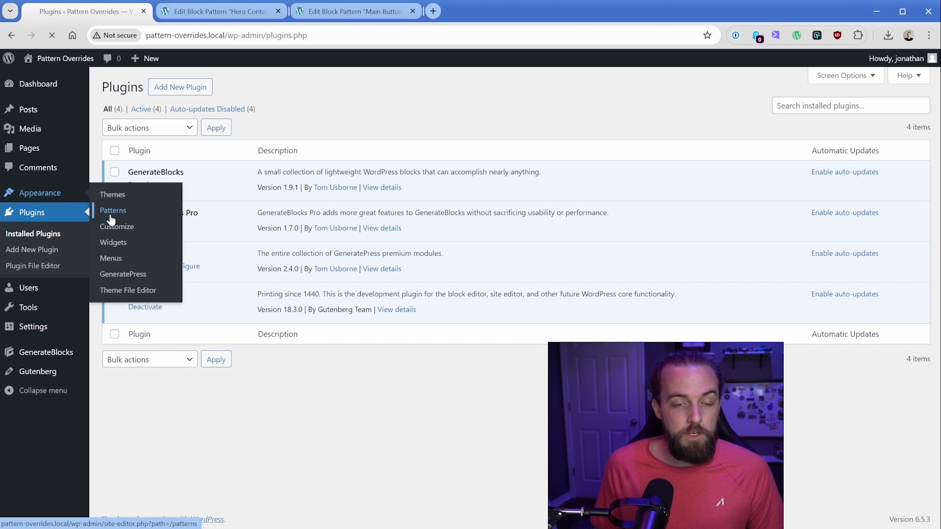
{"action": "left_click", "coordinate": [113, 211]}
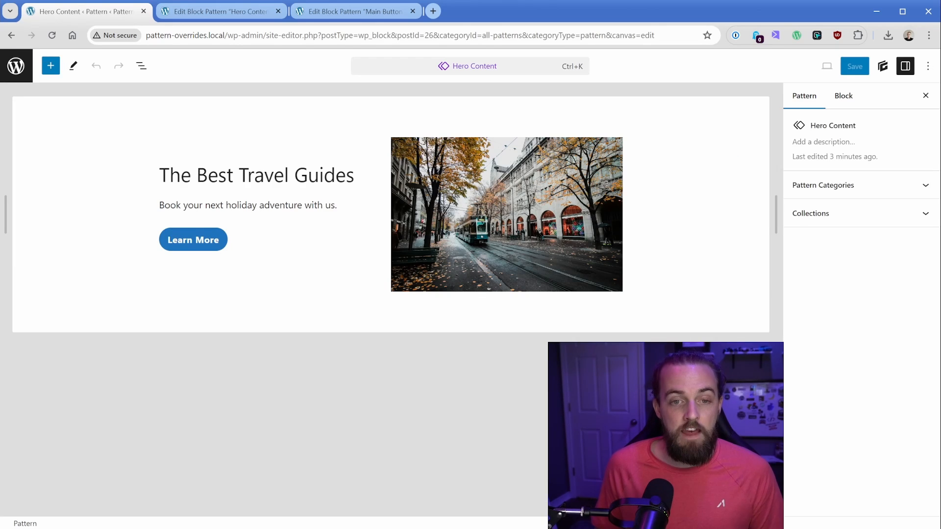
{"action": "left_click", "coordinate": [274, 176]}
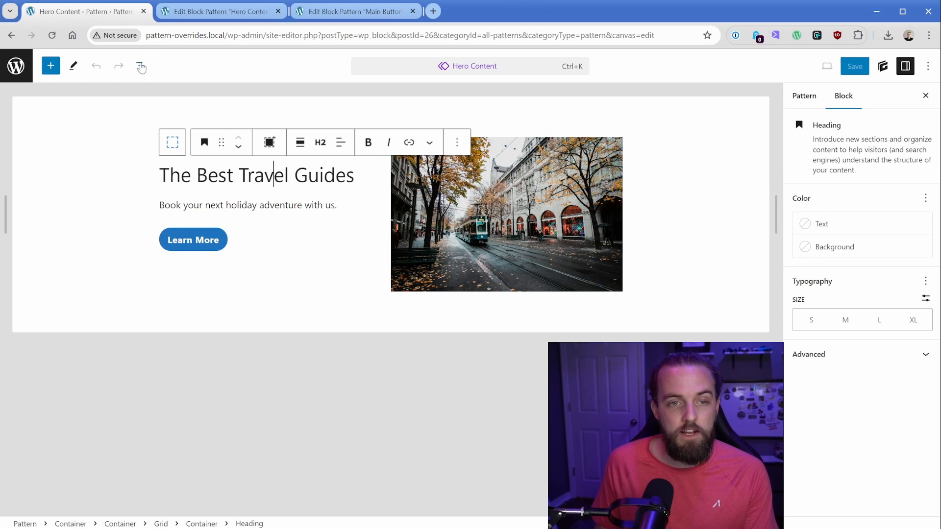
{"action": "left_click", "coordinate": [141, 65]}
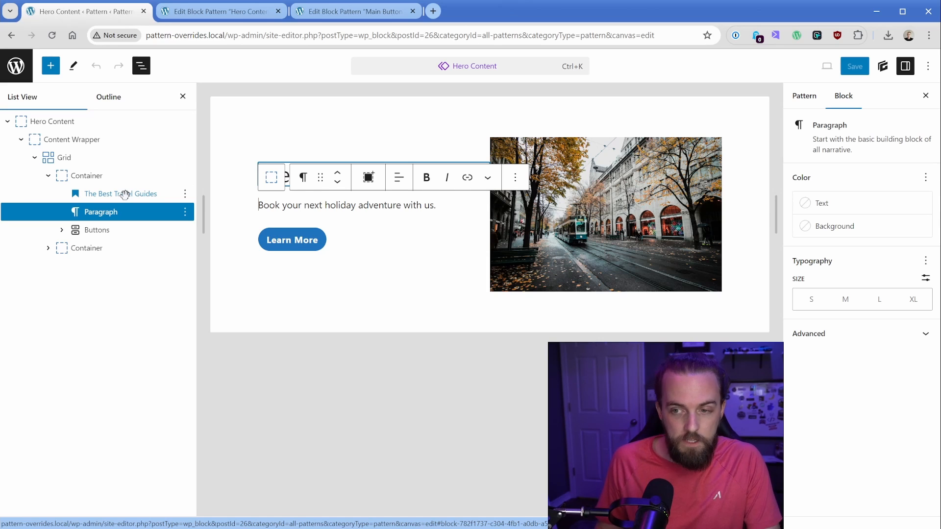
{"action": "left_click", "coordinate": [125, 194]}
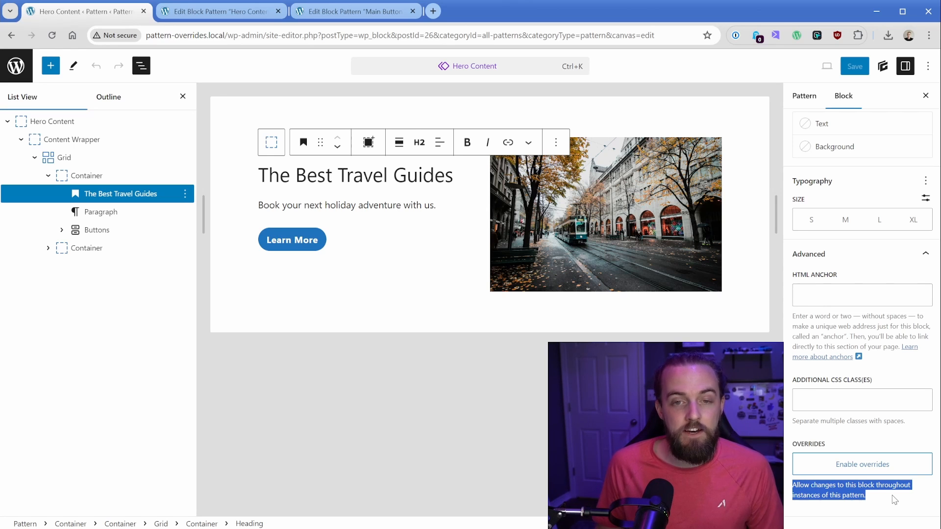
Enable overrides on the heading, naming it 'CTA Headline'
{"action": "left_click", "coordinate": [862, 464]}
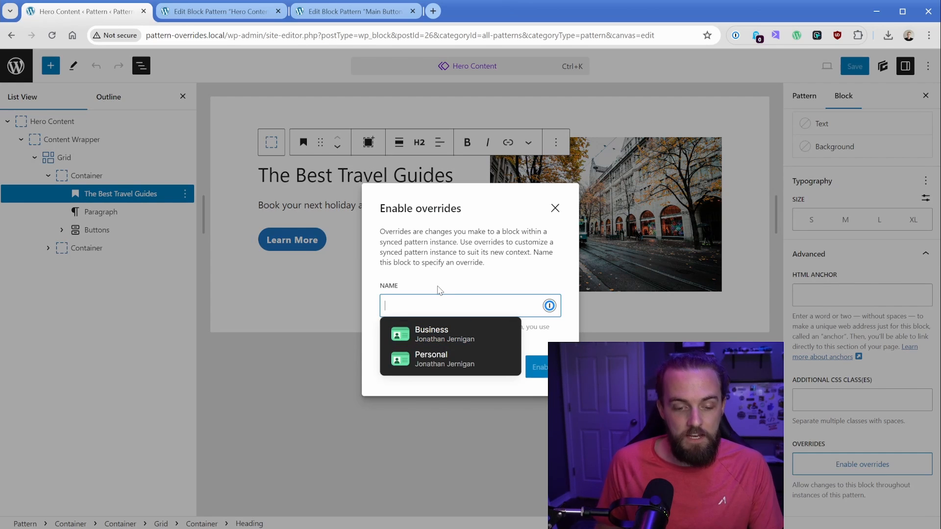
{"action": "type", "text": "c"}
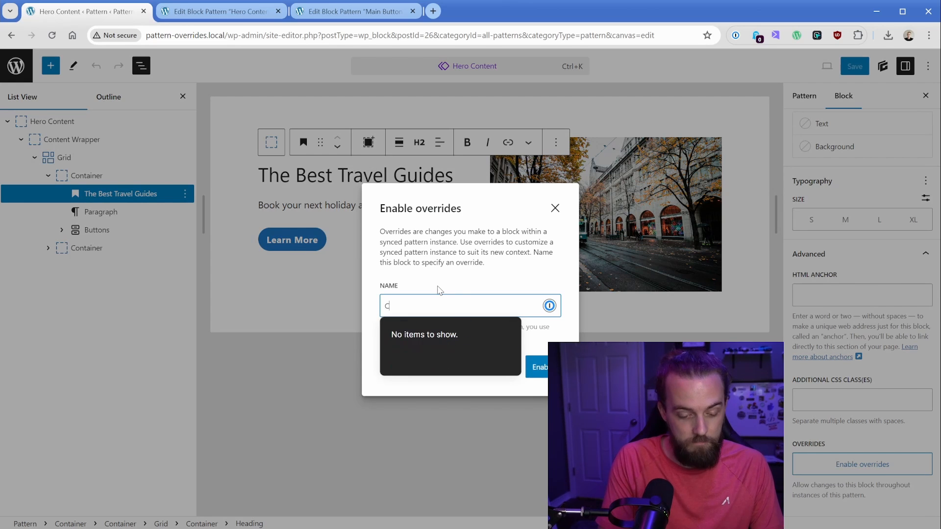
{"action": "type", "text": "TA Headline"}
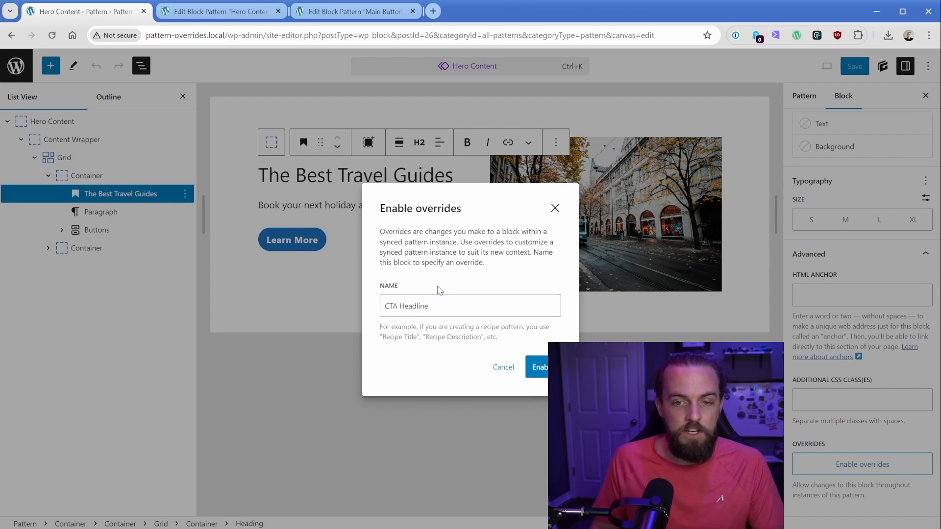
{"action": "left_click", "coordinate": [540, 367]}
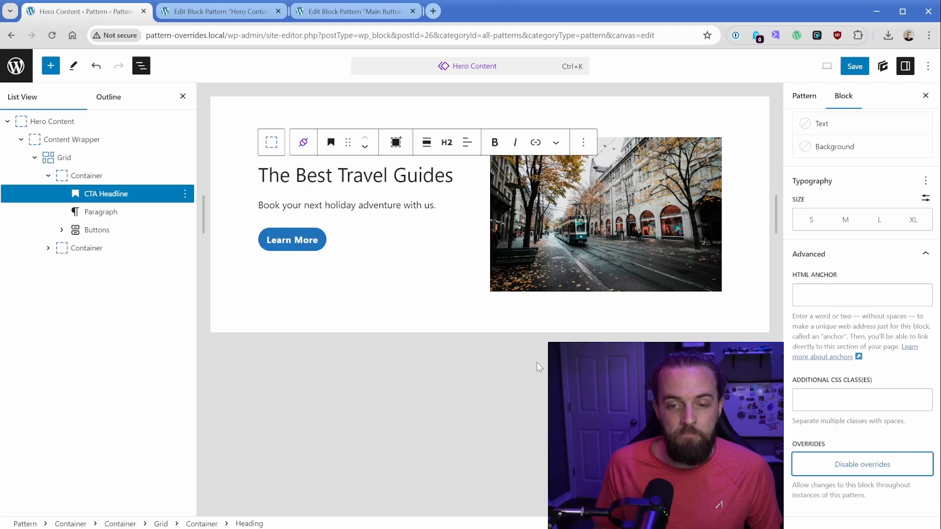
Enable overrides on the paragraph as 'CTA Content' and on the button as 'Primary Button'
{"action": "left_click", "coordinate": [346, 205]}
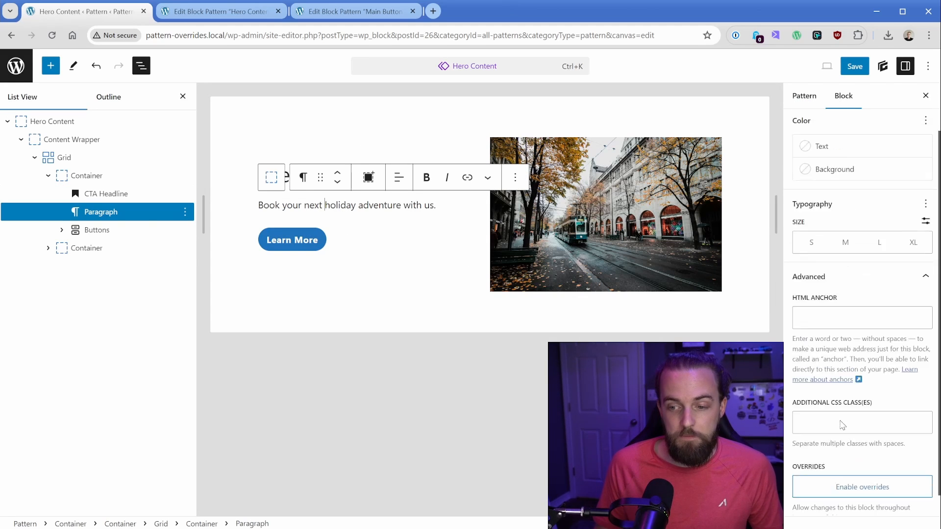
{"action": "left_click", "coordinate": [862, 486]}
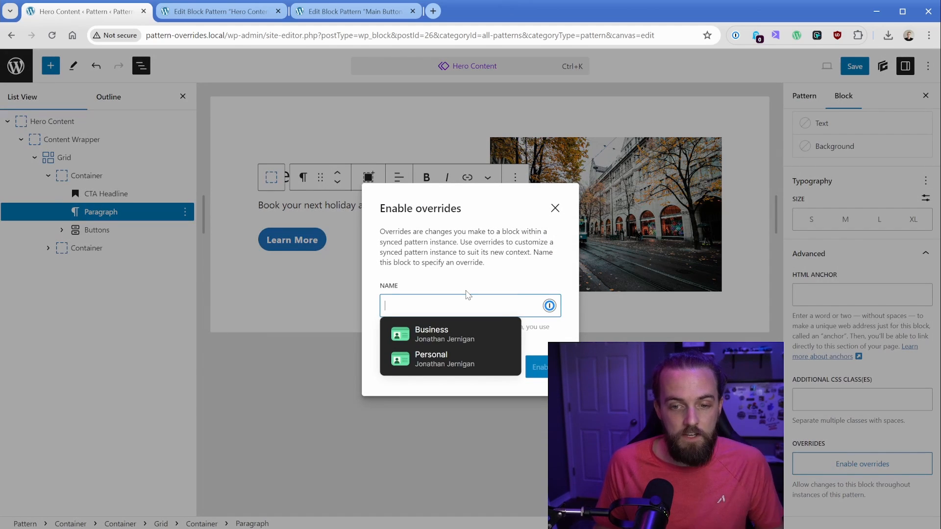
{"action": "type", "text": "CTA Content"}
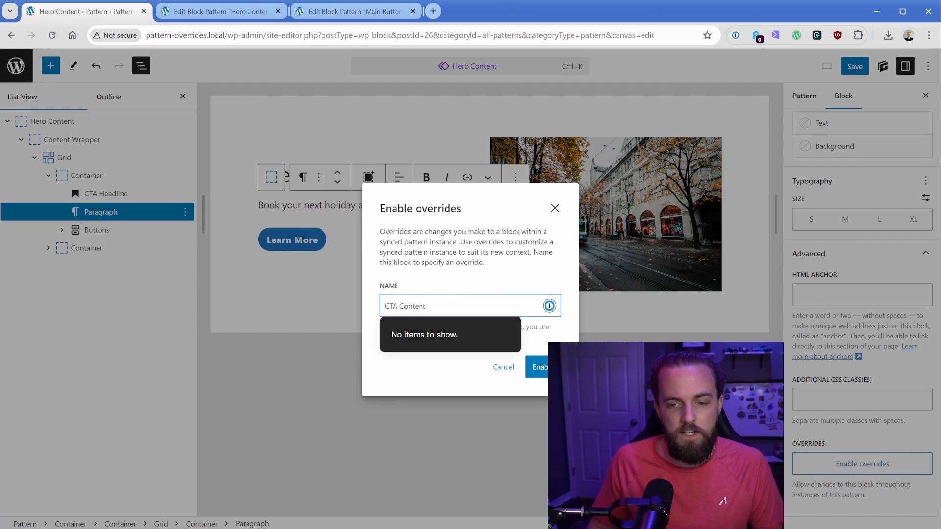
{"action": "left_click", "coordinate": [540, 367]}
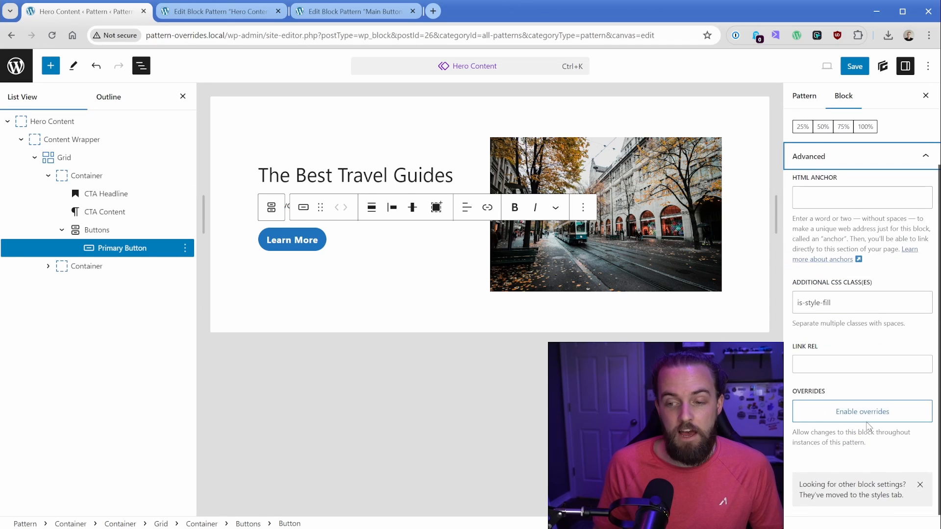
{"action": "left_click", "coordinate": [862, 411]}
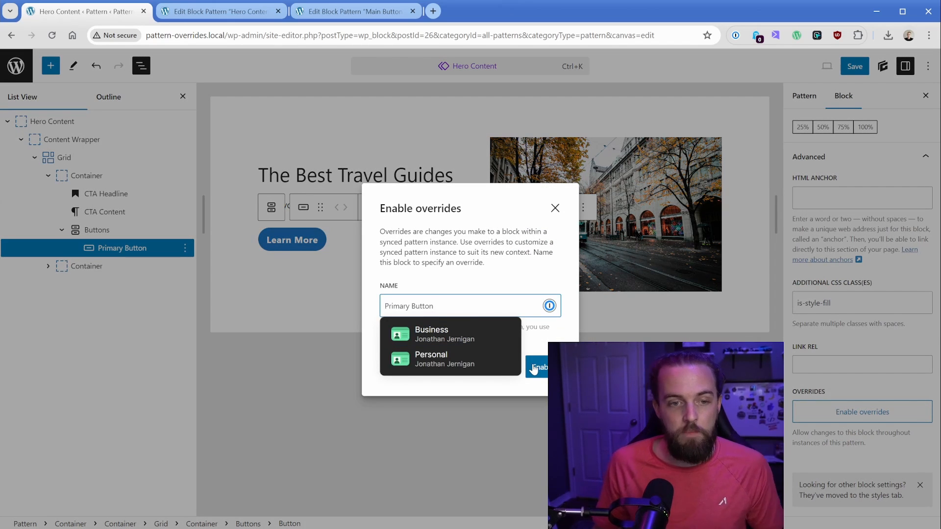
{"action": "left_click", "coordinate": [94, 284]}
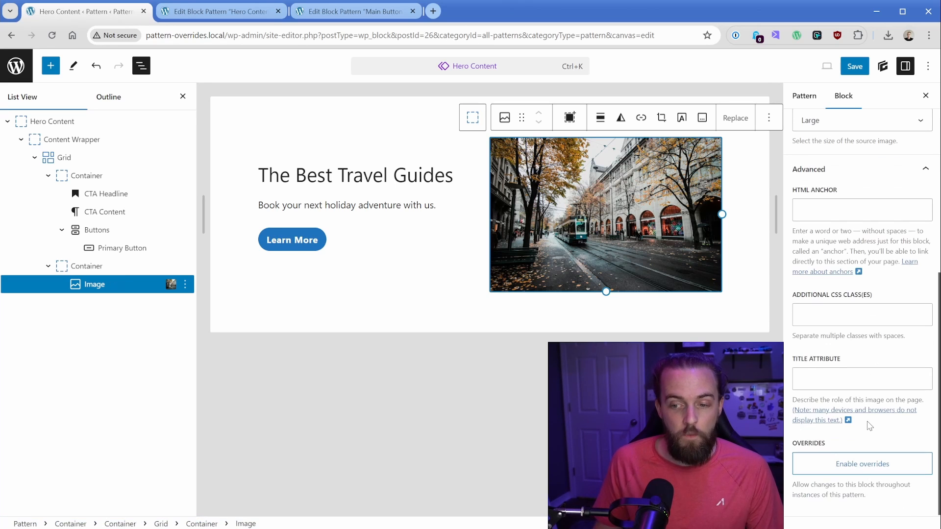
Enable overrides on the hero image under the name CTA Image, then exit to the Dashboard
{"action": "left_click", "coordinate": [861, 464]}
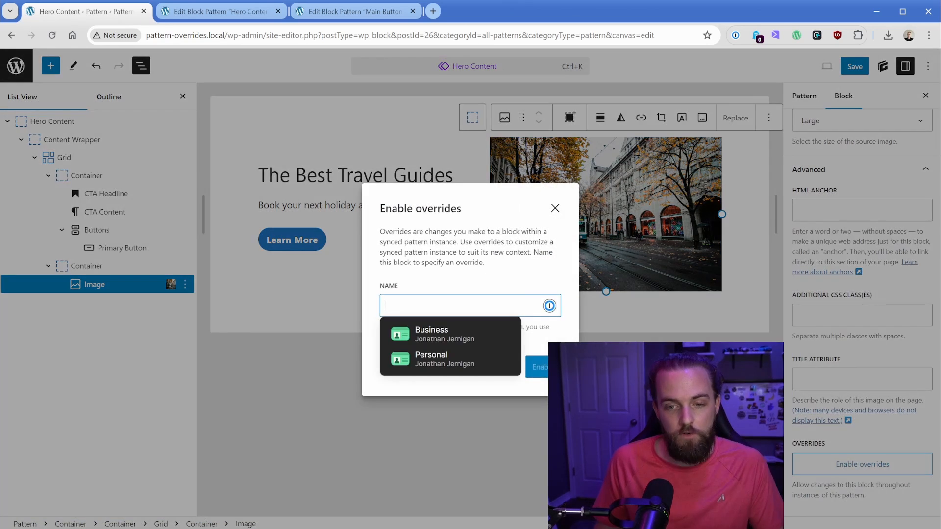
{"action": "type", "text": "c"}
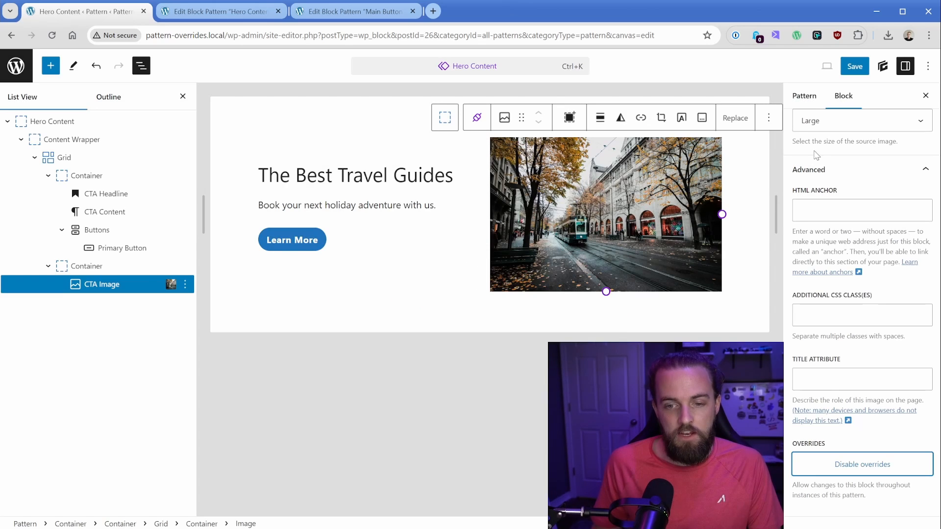
{"action": "left_click", "coordinate": [854, 66]}
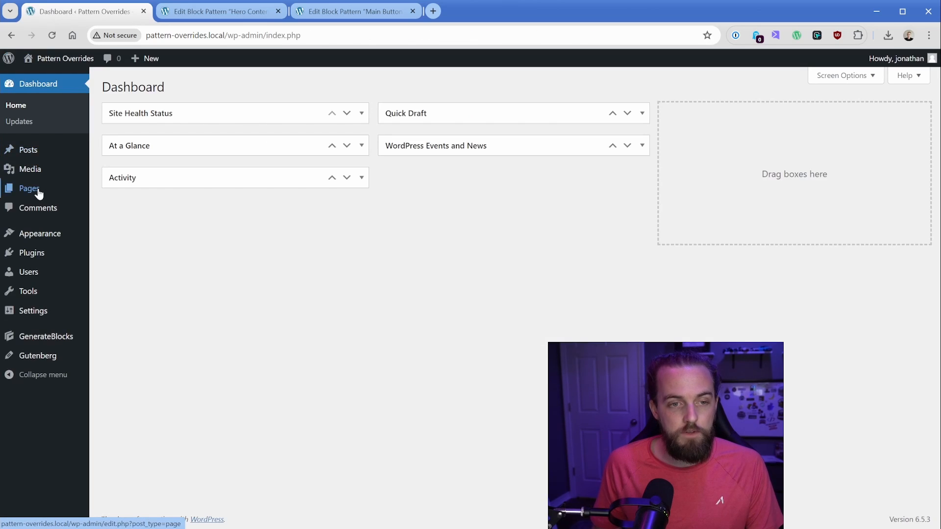
Change the Home hero headline to 'Welcome to our website' and its button to 'Register'
{"action": "left_click", "coordinate": [27, 189]}
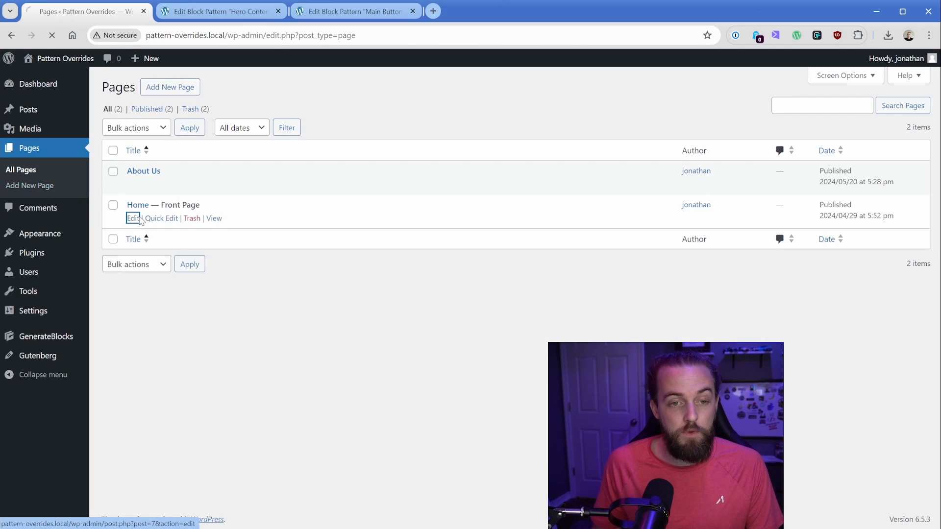
{"action": "left_click", "coordinate": [133, 218]}
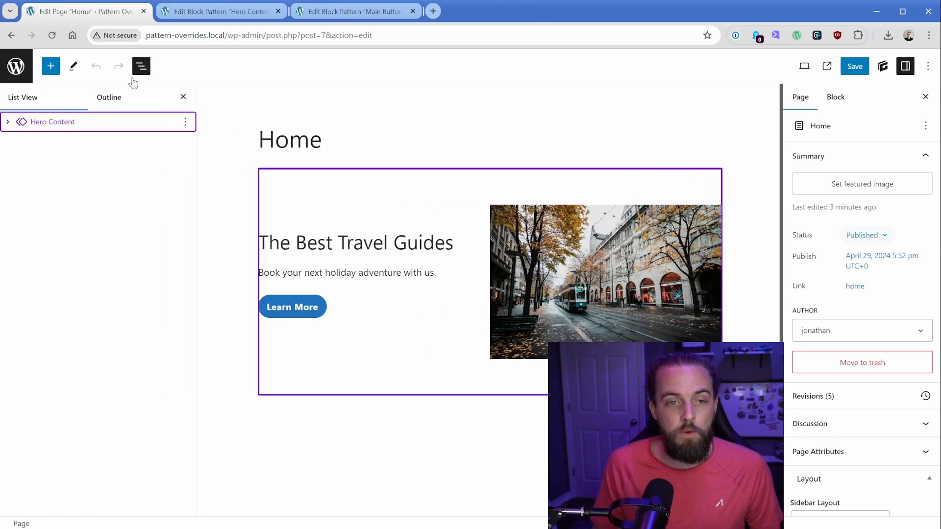
{"action": "left_click", "coordinate": [51, 122]}
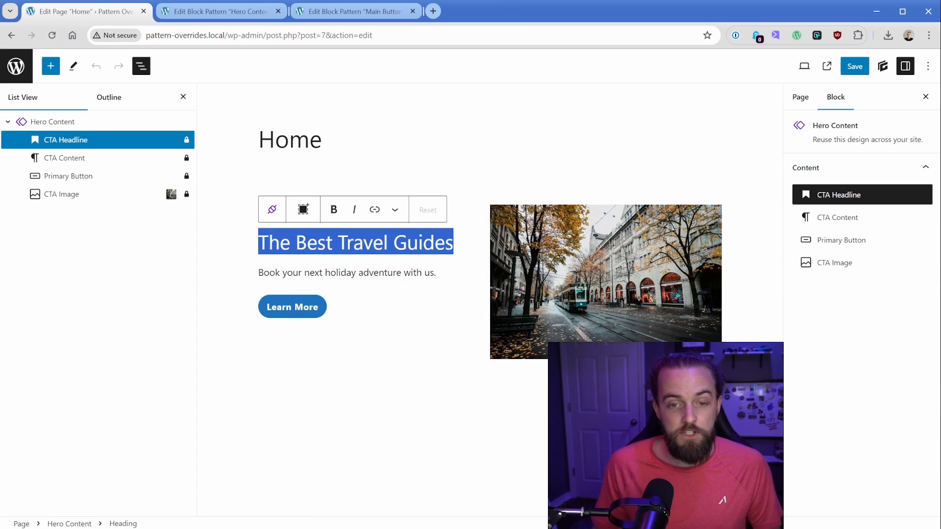
{"action": "type", "text": "Welcome to our website"}
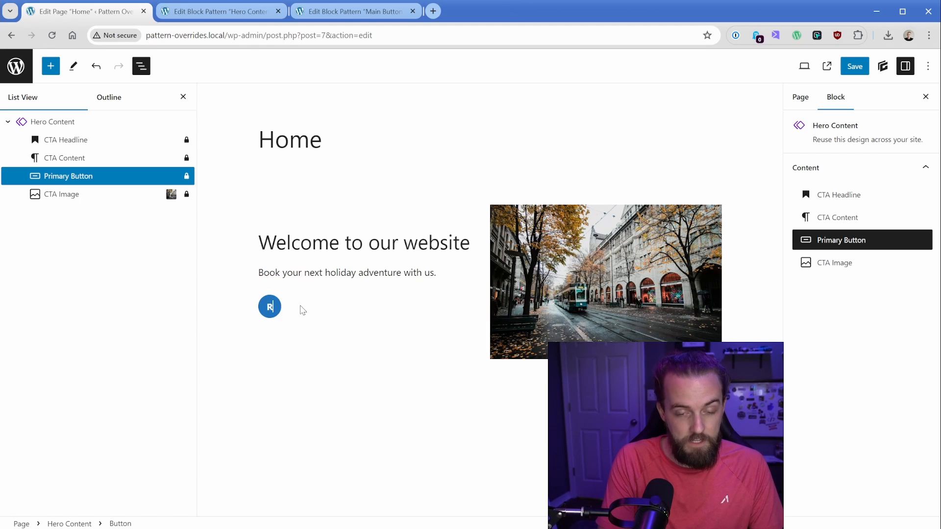
{"action": "type", "text": "Register"}
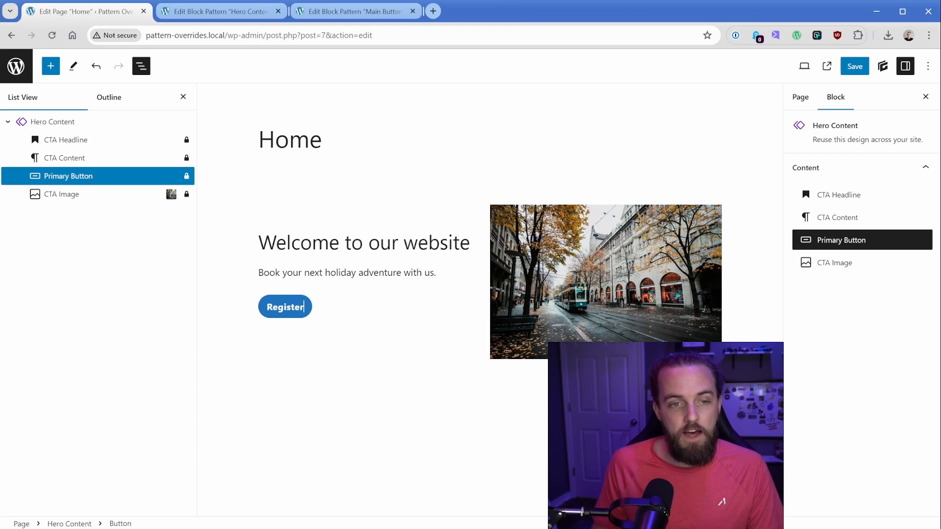
{"action": "left_click", "coordinate": [854, 66]}
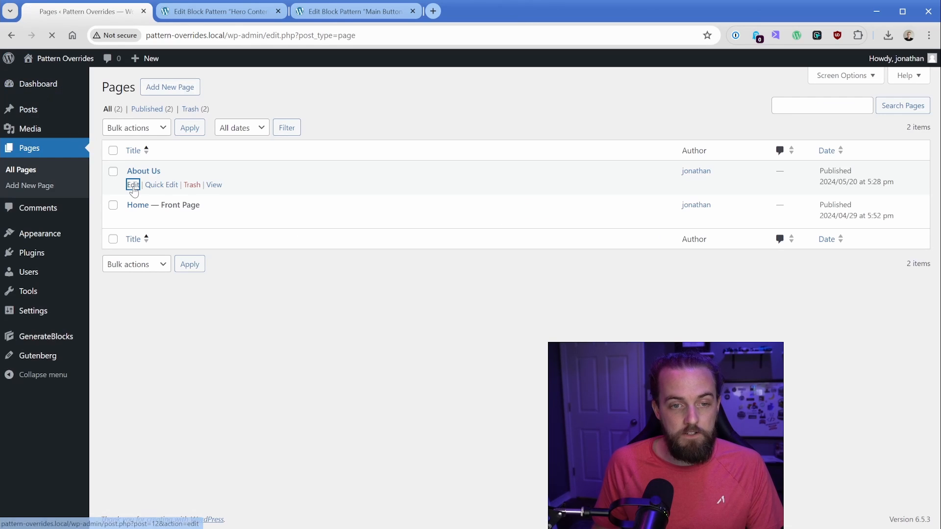
{"action": "left_click", "coordinate": [133, 185]}
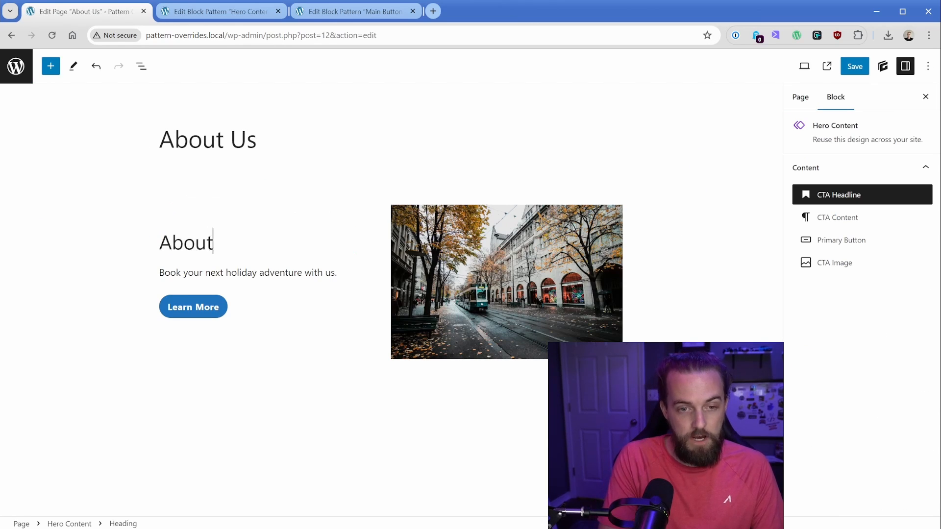
Give About Us the headline 'About Swiss Adventures', a Reserve Your Spot button, and a lake photo, then save
{"action": "type", "text": "Swiss Adventures"}
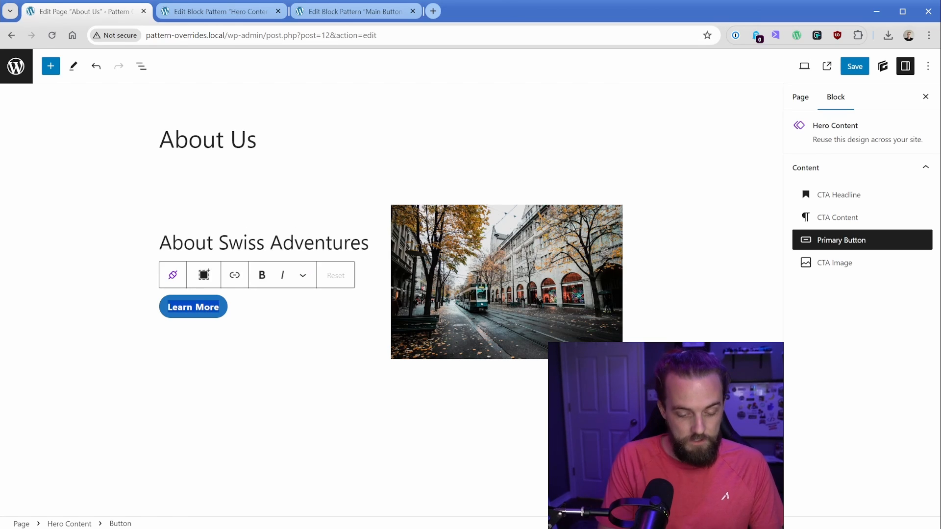
{"action": "type", "text": "Buy Now"}
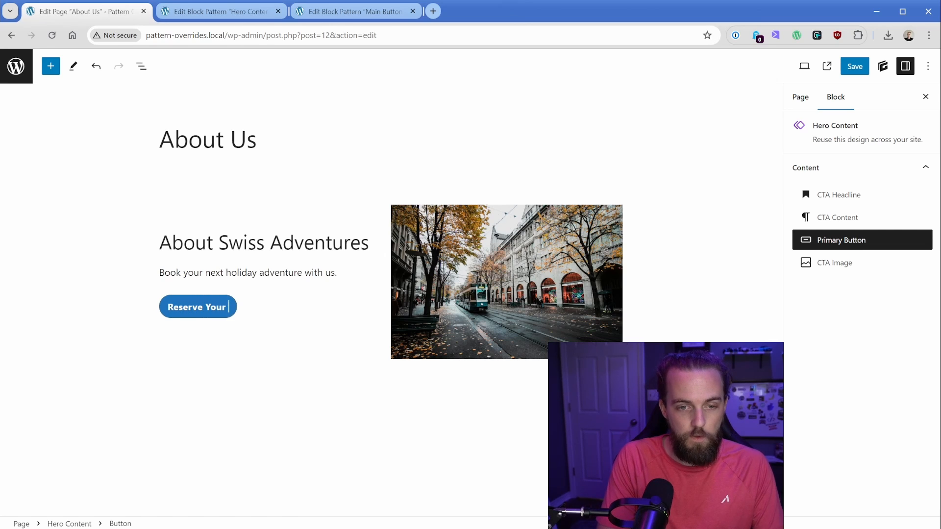
{"action": "left_click", "coordinate": [506, 282]}
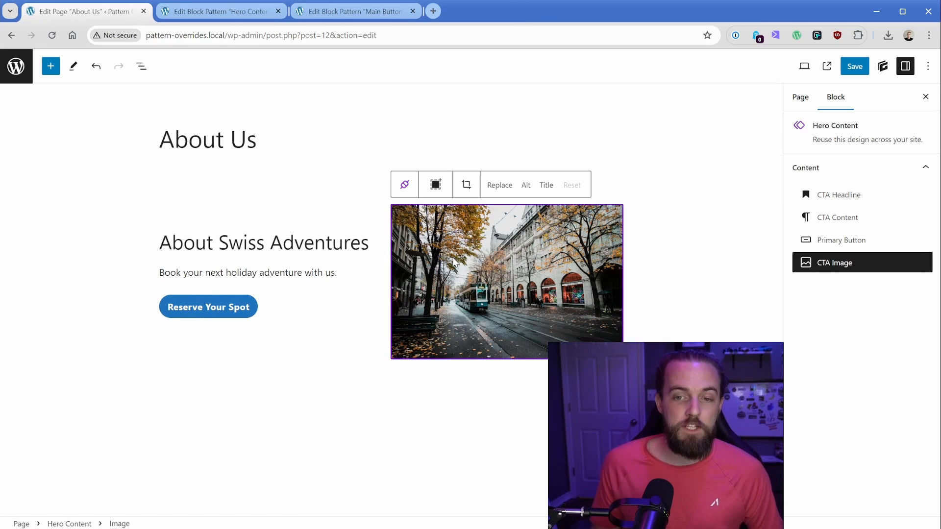
{"action": "left_click", "coordinate": [499, 185]}
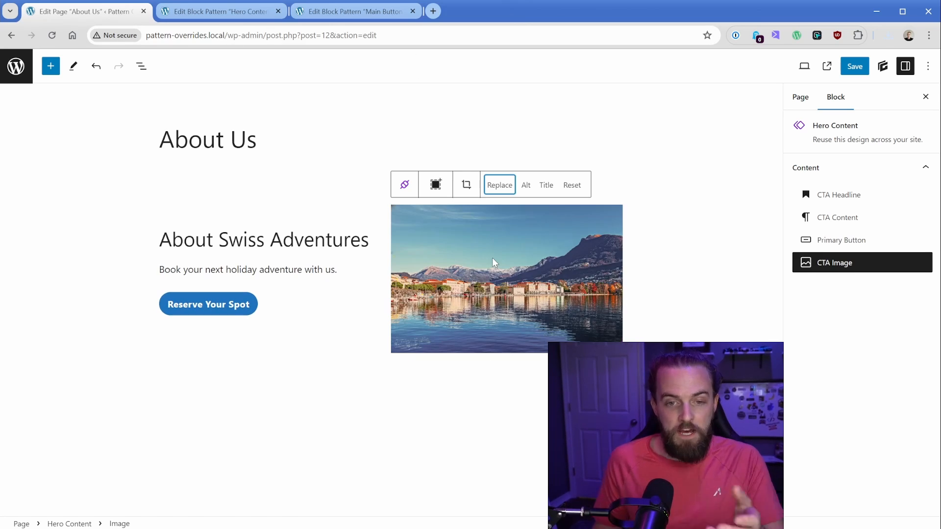
{"action": "mouse_move", "coordinate": [855, 78]}
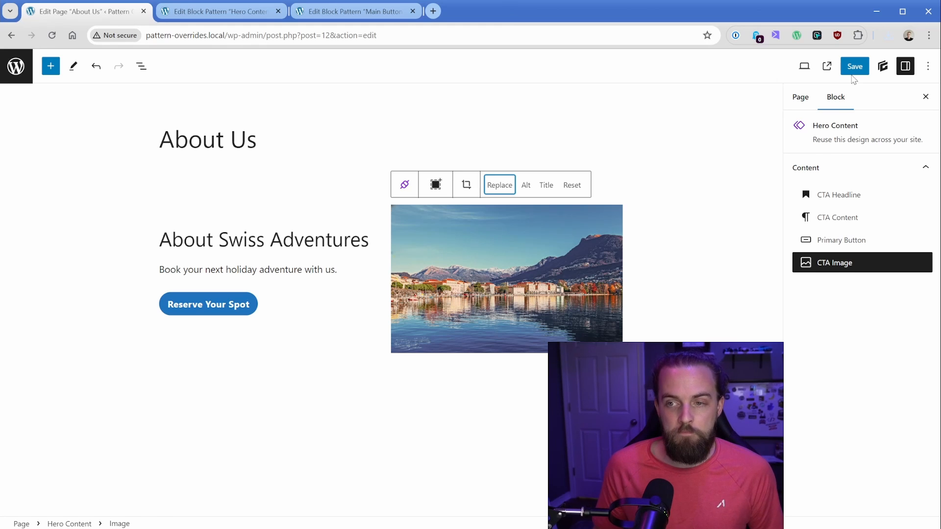
{"action": "left_click", "coordinate": [854, 66]}
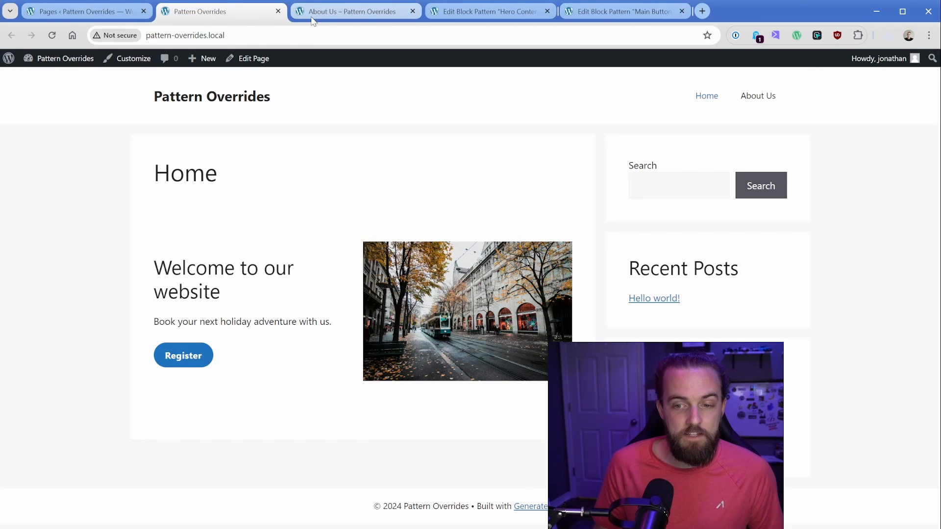
Compare the live About Us and Home heroes, then return to the Hero Content pattern
{"action": "left_click", "coordinate": [354, 11]}
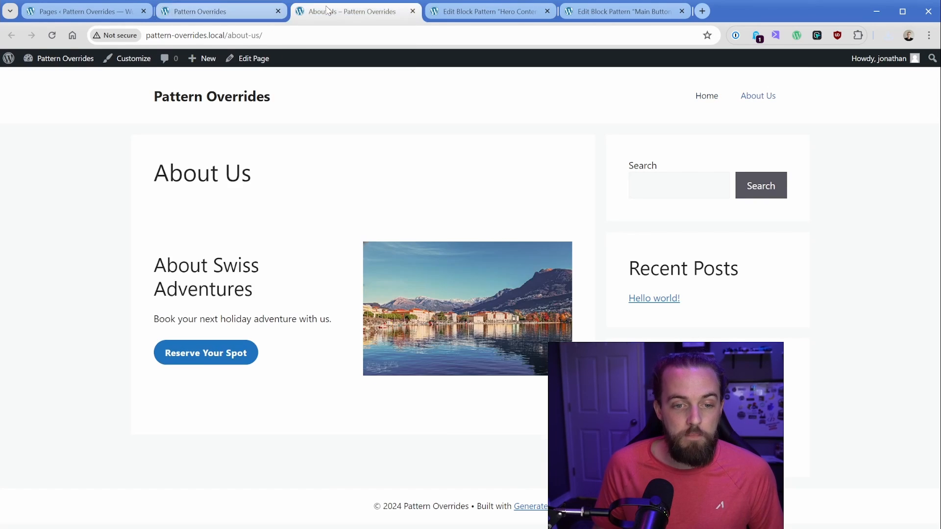
{"action": "left_click", "coordinate": [215, 12]}
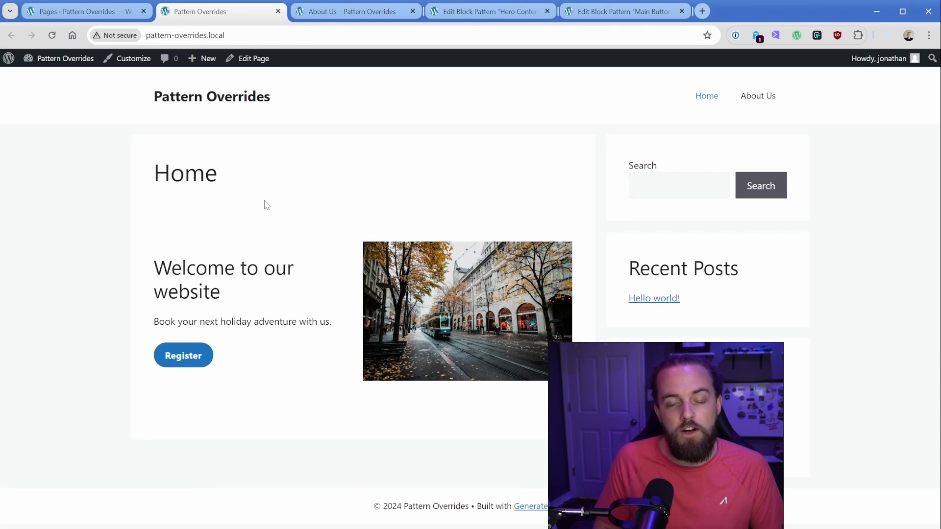
{"action": "left_click", "coordinate": [78, 11]}
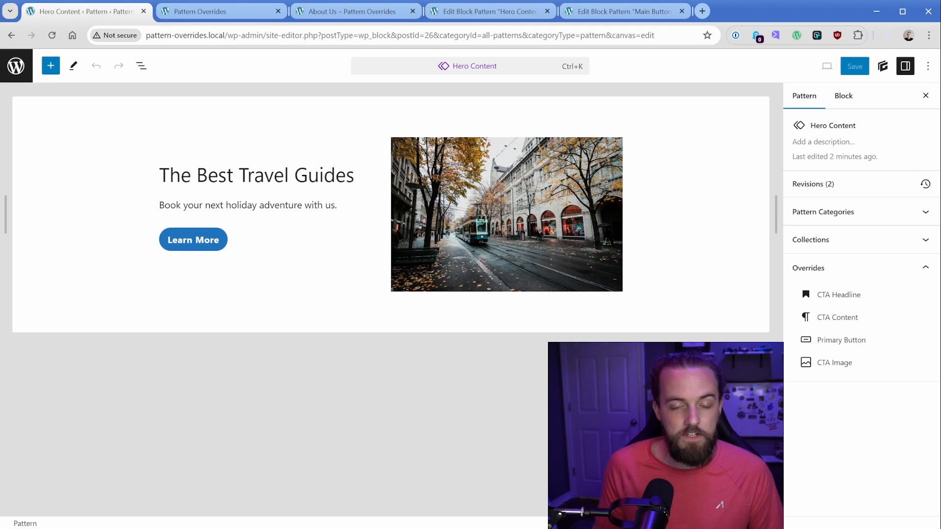
Make 'The Best Travel Guides' heading a bold H1
{"action": "left_click", "coordinate": [263, 175]}
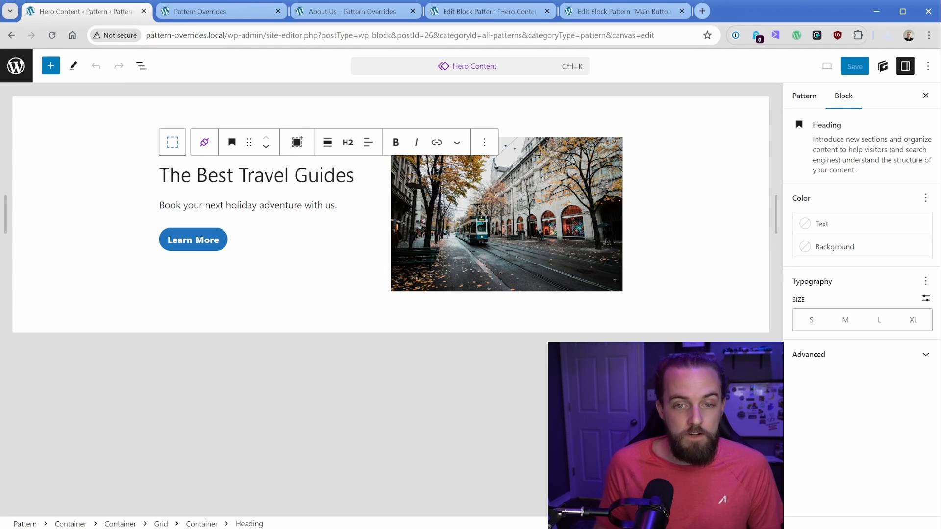
{"action": "triple_click", "coordinate": [256, 175]}
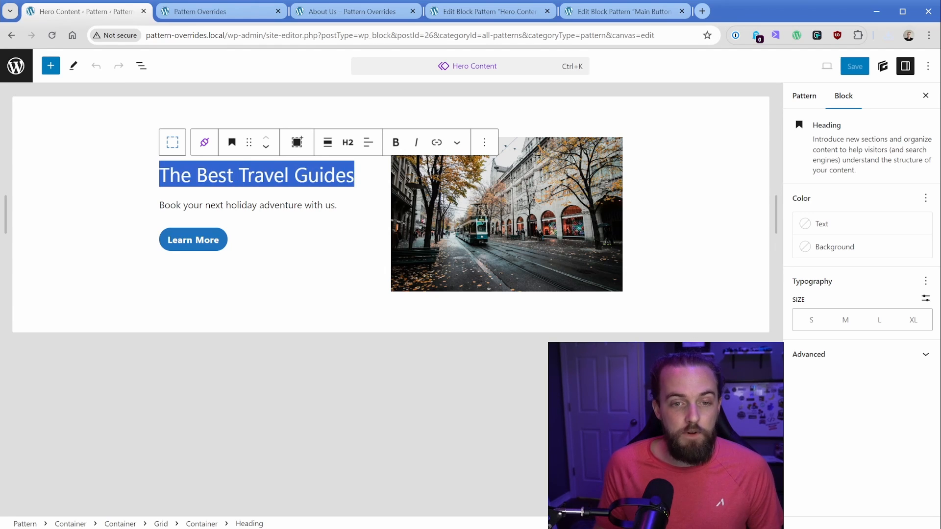
{"action": "left_click", "coordinate": [347, 142]}
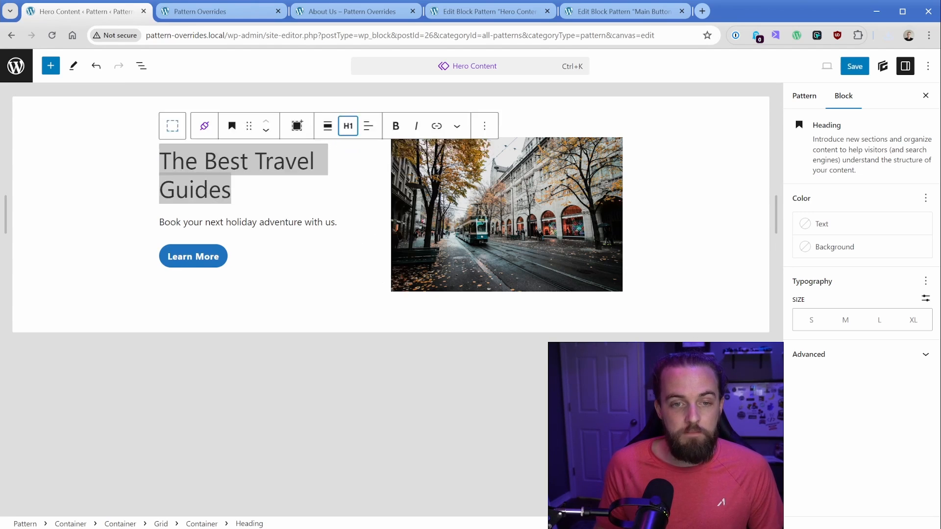
{"action": "mouse_move", "coordinate": [372, 149]}
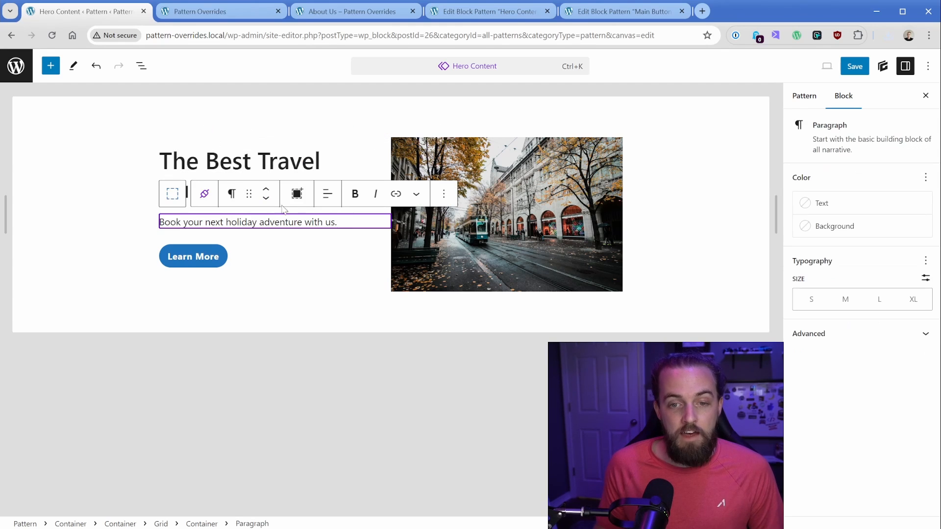
Put the image before the text with a column gap, save the pattern, and view Home
{"action": "left_click", "coordinate": [141, 66]}
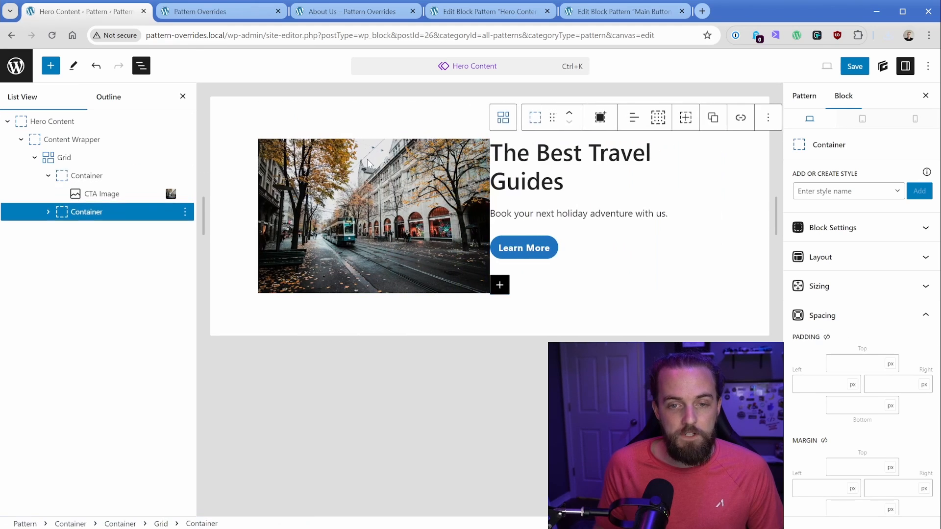
{"action": "left_click", "coordinate": [62, 158]}
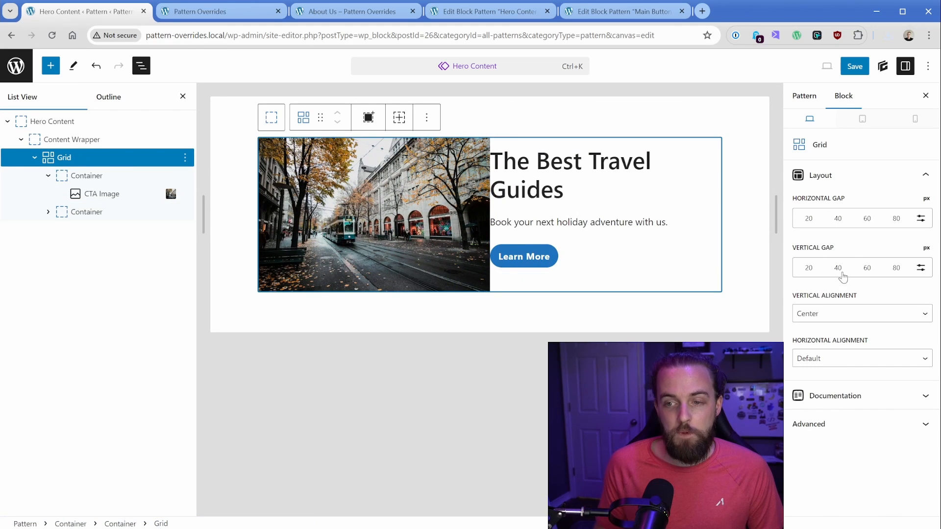
{"action": "left_click", "coordinate": [820, 175]}
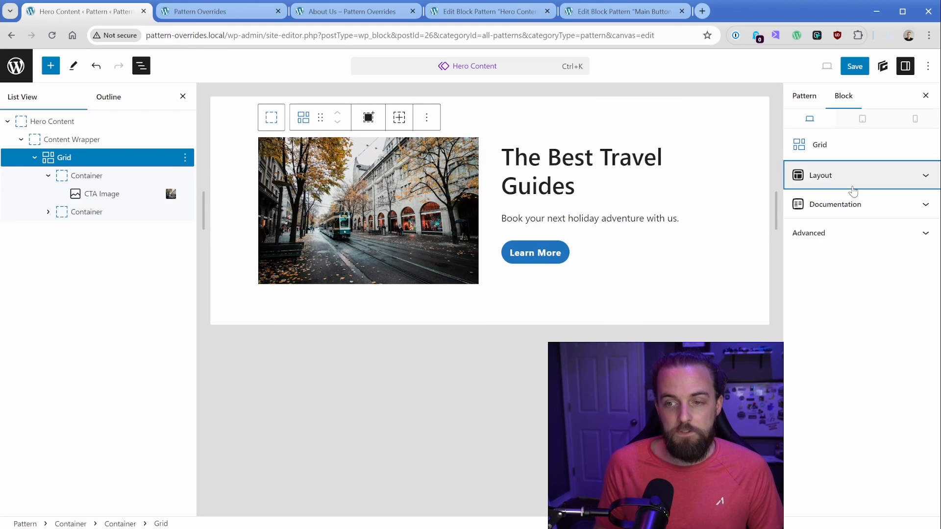
{"action": "left_click", "coordinate": [854, 66]}
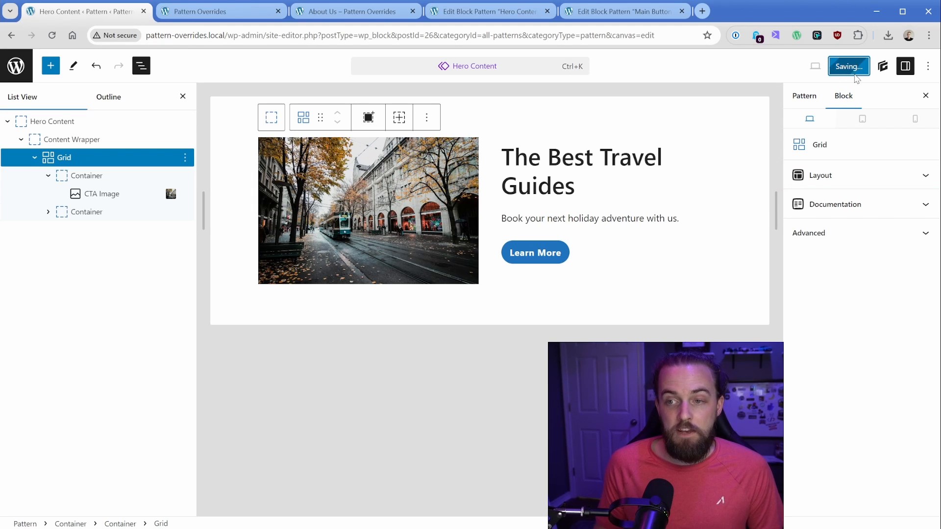
{"action": "left_click", "coordinate": [849, 66]}
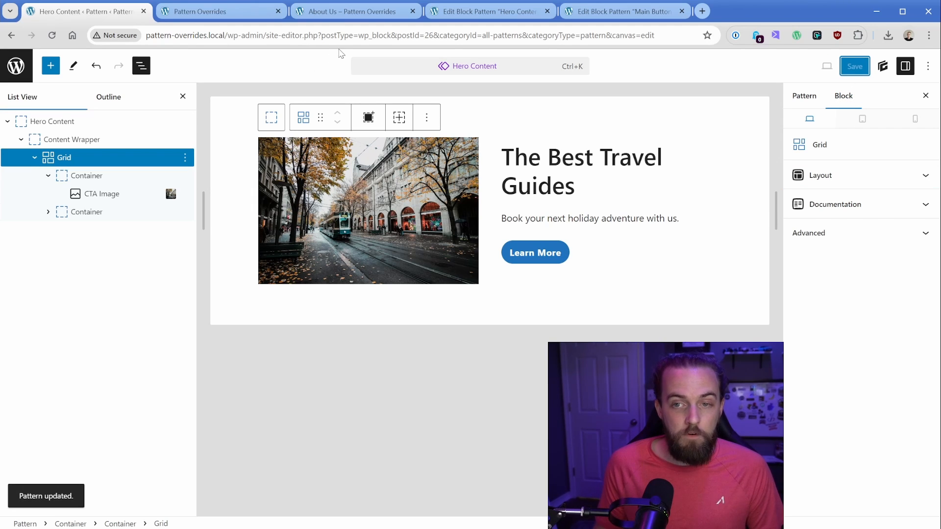
{"action": "left_click", "coordinate": [213, 11]}
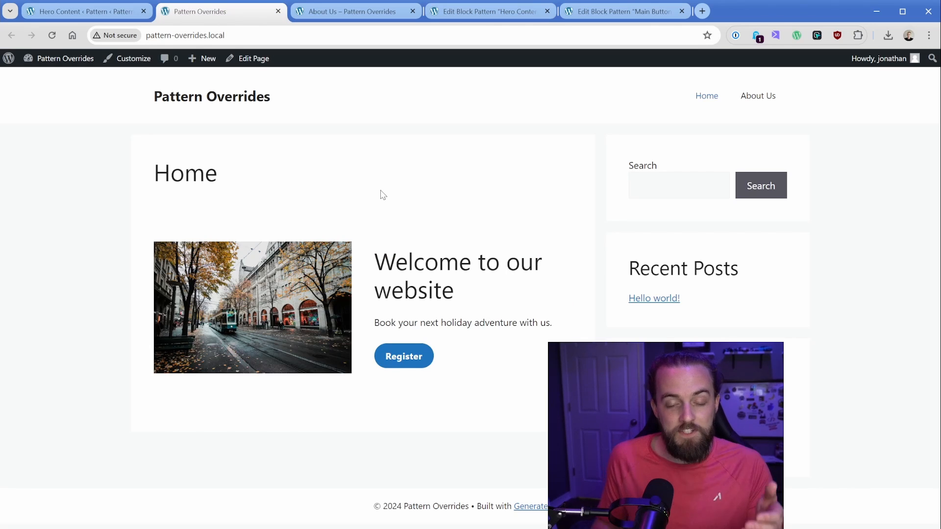
{"action": "left_click", "coordinate": [353, 11]}
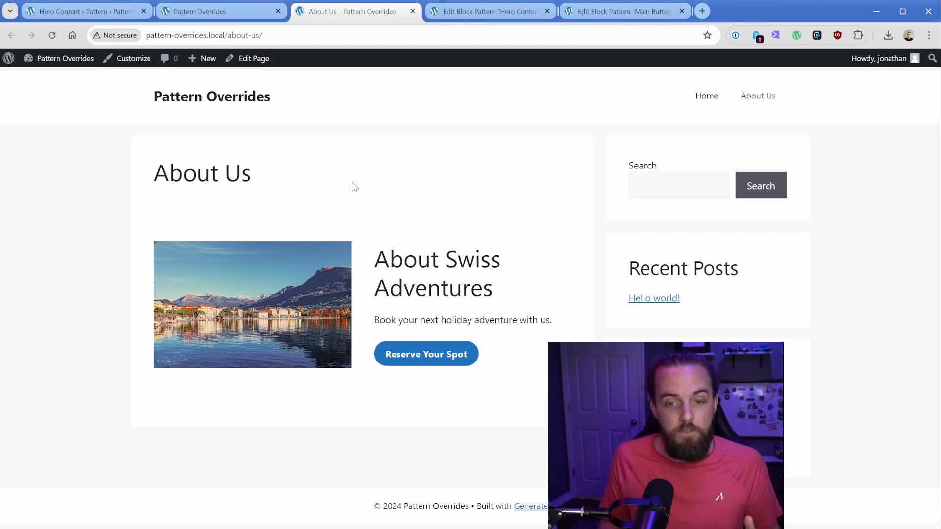
{"action": "left_click_drag", "start_coordinate": [382, 259], "coordinate": [481, 288]}
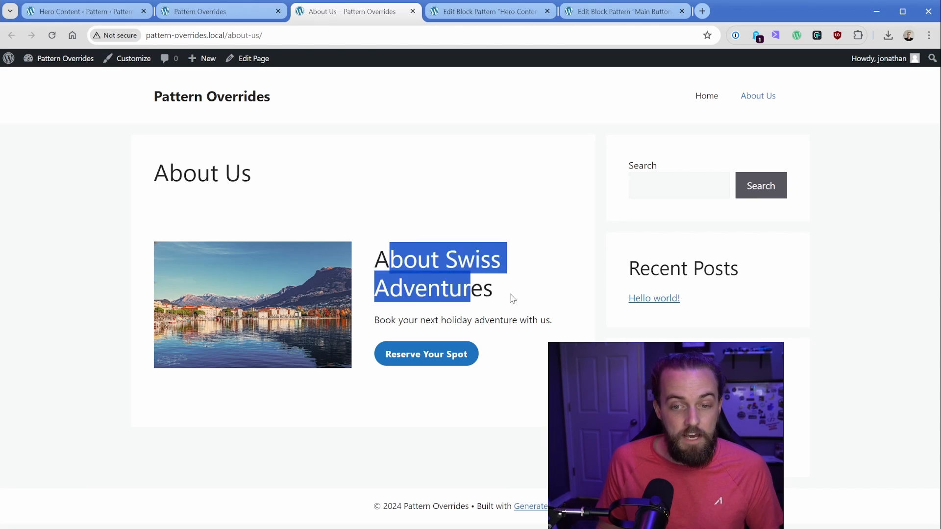
{"action": "left_click", "coordinate": [512, 298]}
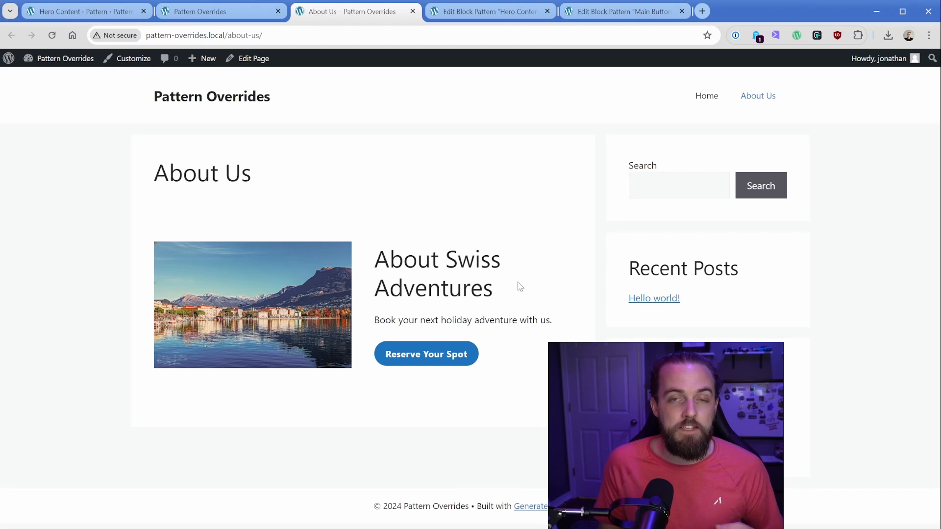
{"action": "left_click", "coordinate": [78, 11]}
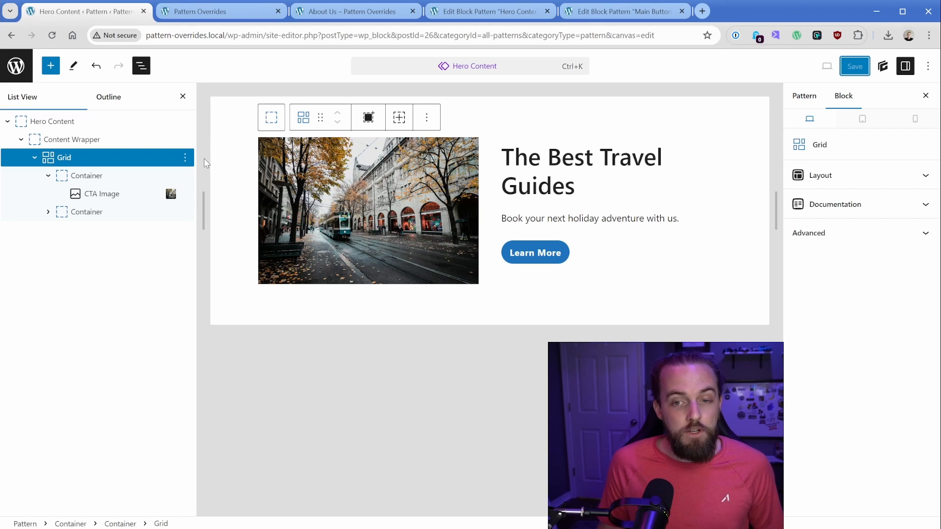
Delete the Learn More button group from the pattern and confirm it's gone on About Us and Home
{"action": "left_click", "coordinate": [590, 218]}
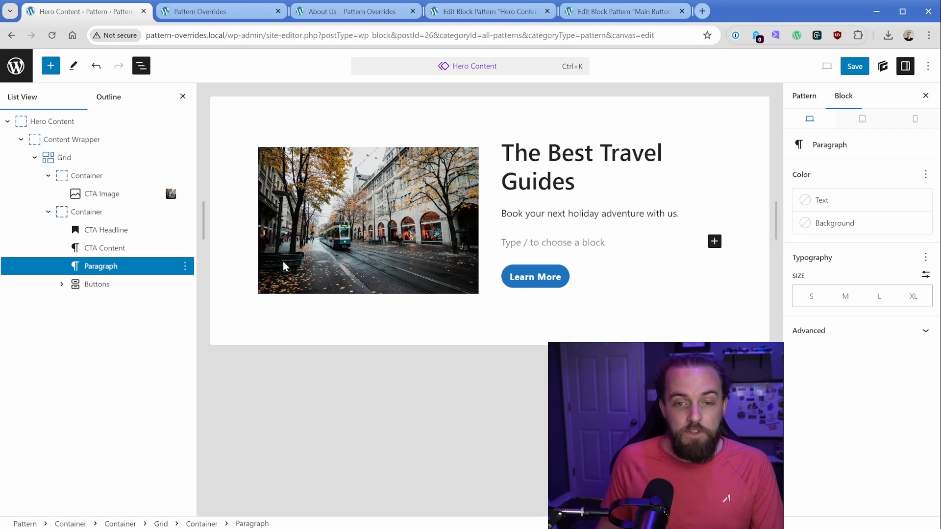
{"action": "left_click", "coordinate": [535, 277]}
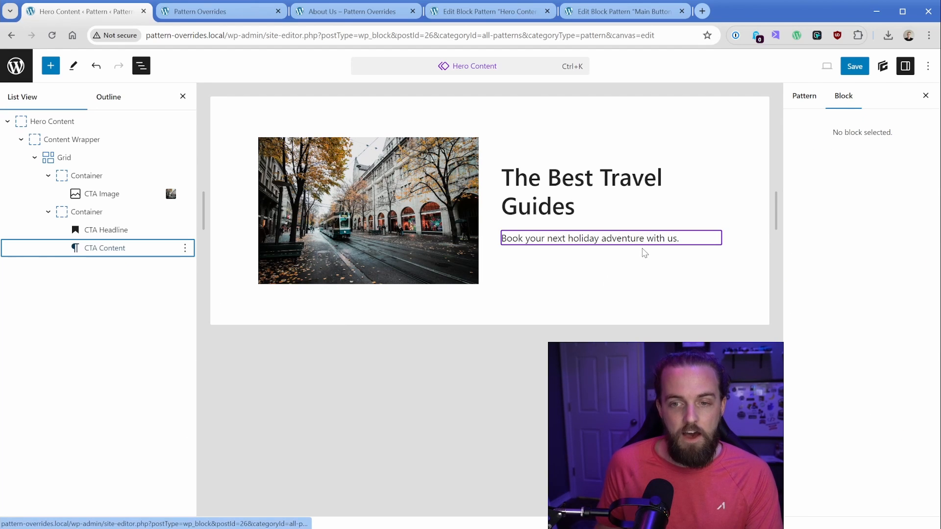
{"action": "left_click", "coordinate": [353, 12]}
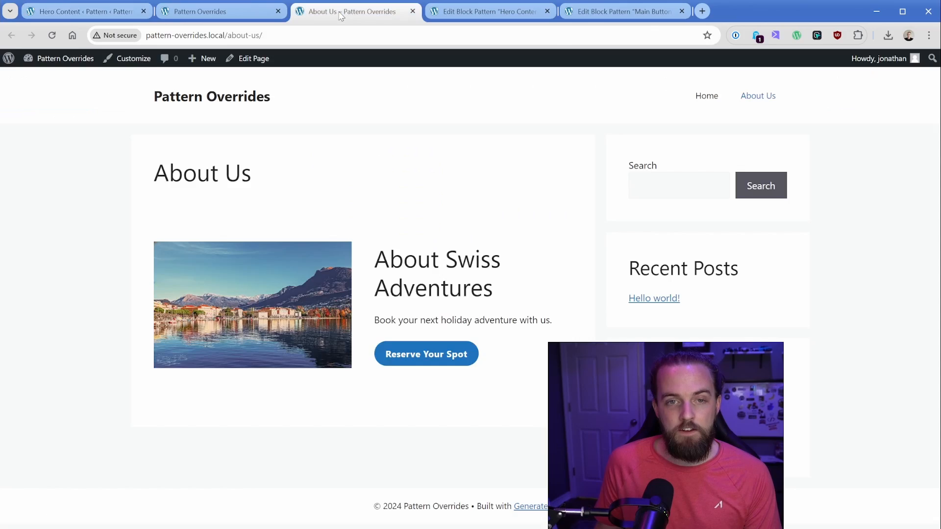
{"action": "left_click", "coordinate": [217, 11]}
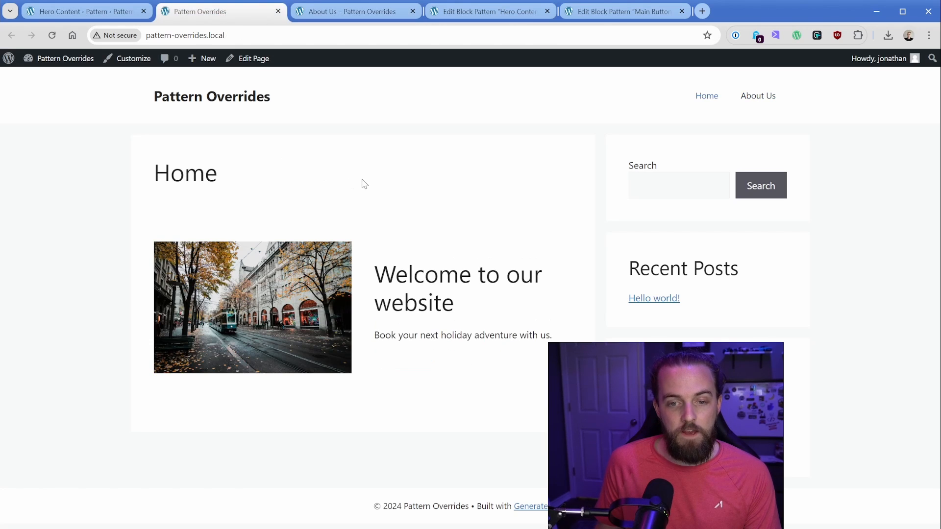
{"action": "left_click", "coordinate": [84, 11]}
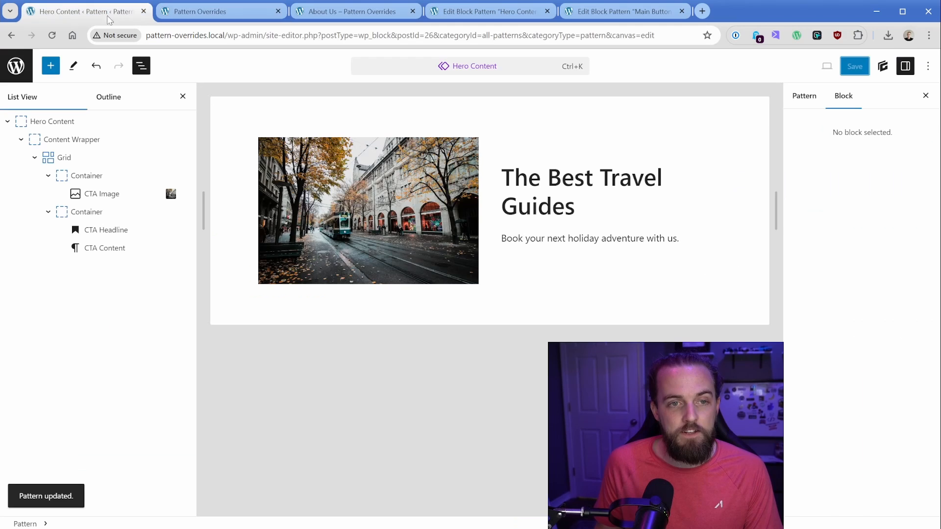
Add a Learn More button below the paragraph, save, and confirm it on About Us
{"action": "type", "text": "/b"}
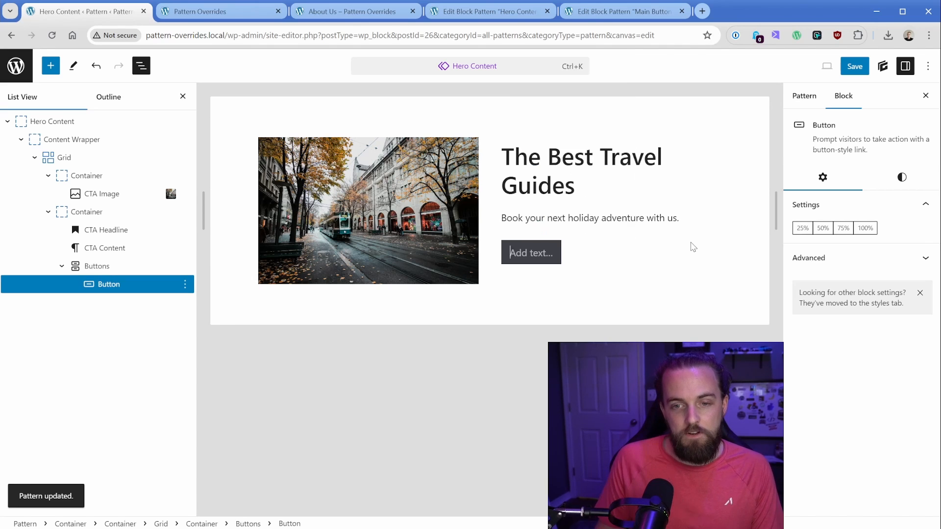
{"action": "type", "text": "Learn More"}
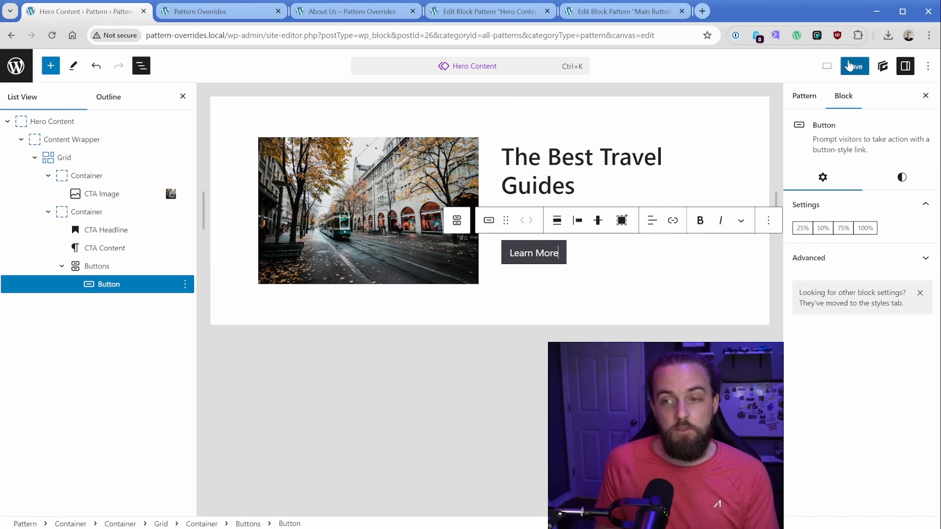
{"action": "left_click", "coordinate": [219, 12]}
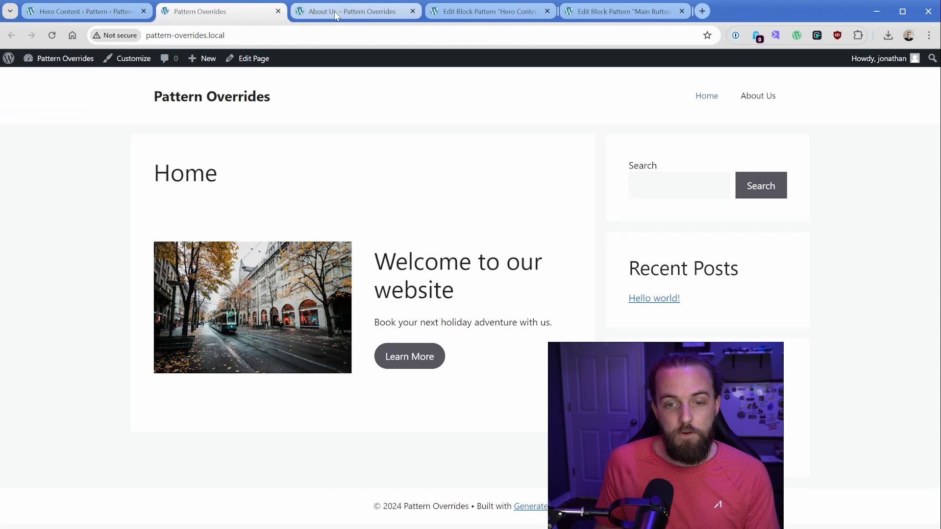
{"action": "left_click", "coordinate": [354, 12]}
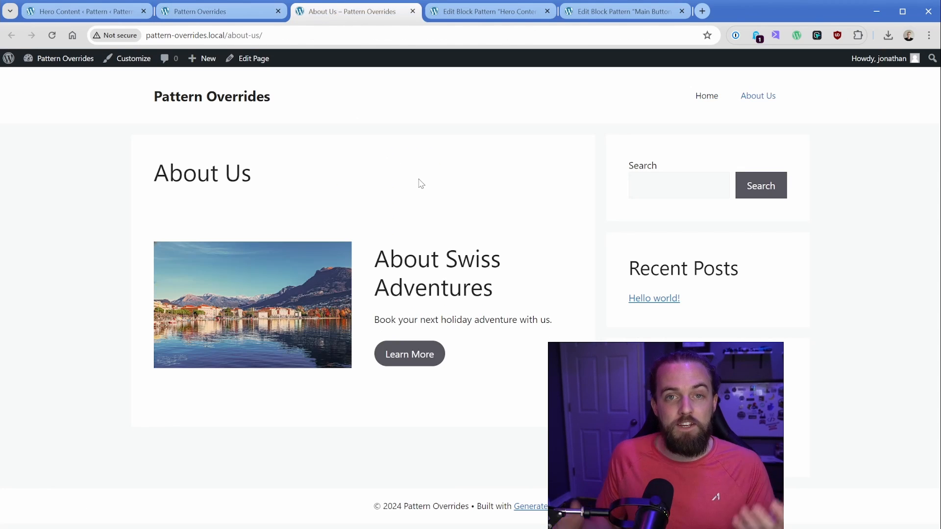